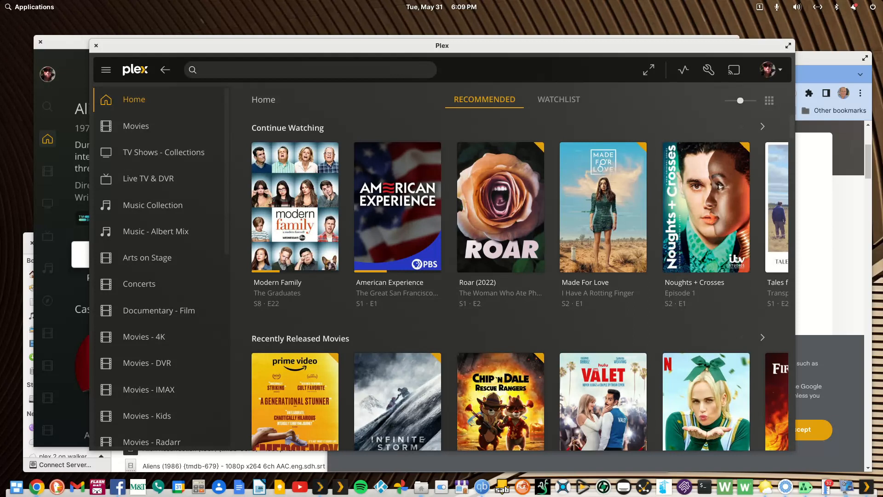
pyautogui.moveTo(500, 207)
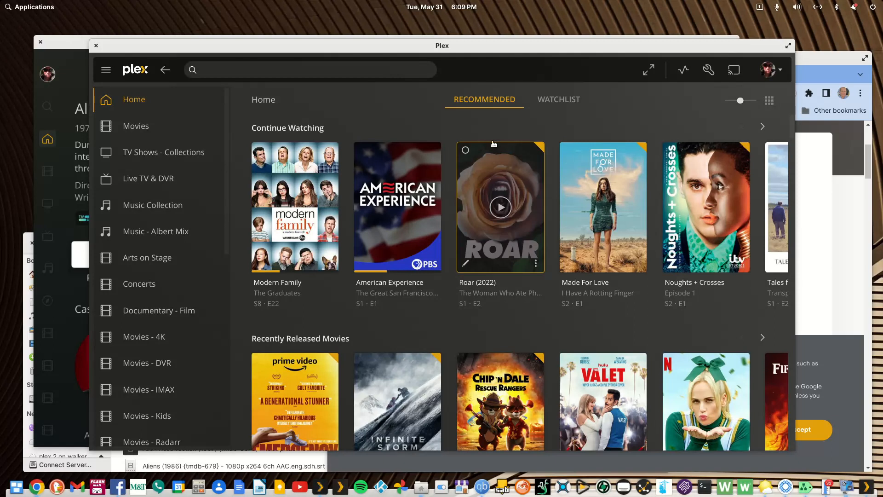
pyautogui.moveTo(265, 118)
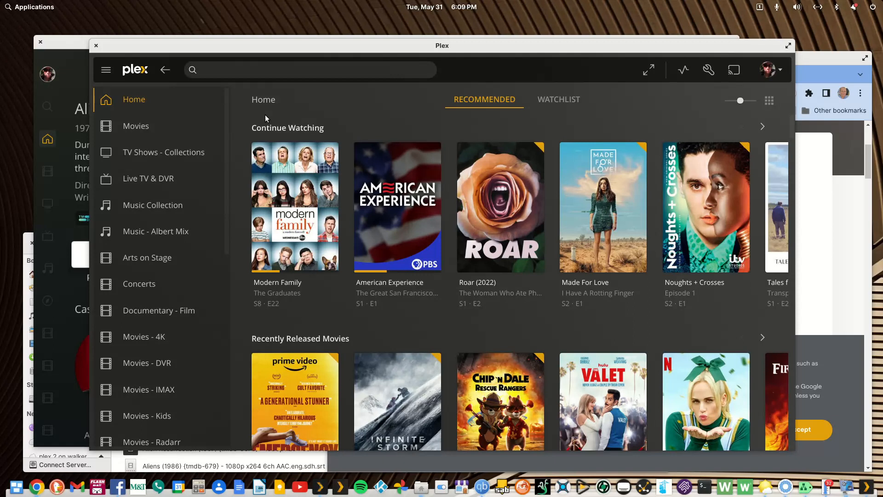
pyautogui.moveTo(300, 114)
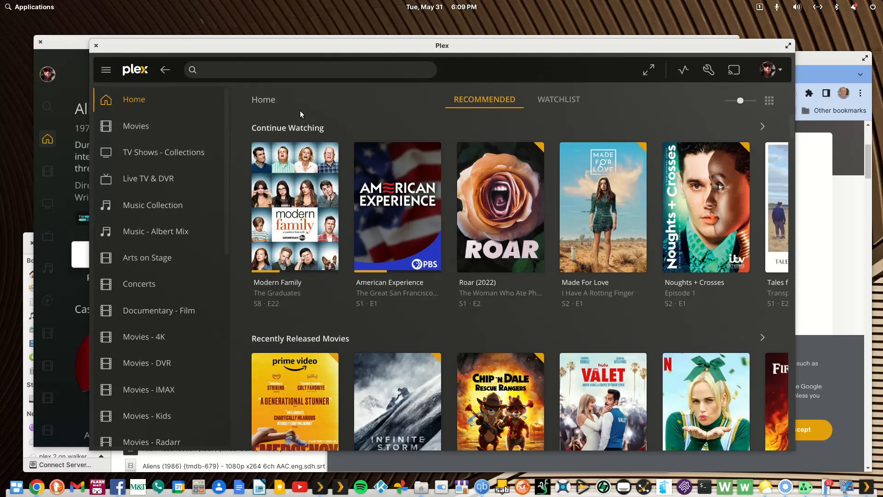
pyautogui.moveTo(321, 108)
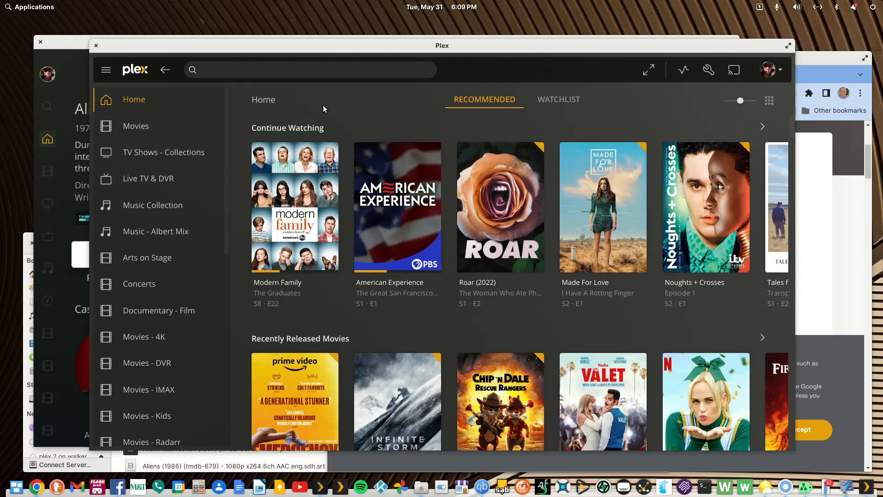
pyautogui.moveTo(386, 111)
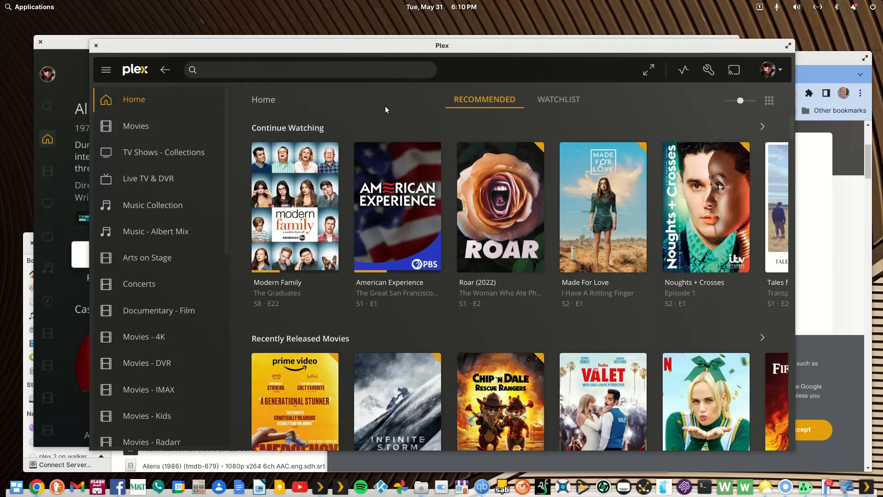
pyautogui.moveTo(390, 115)
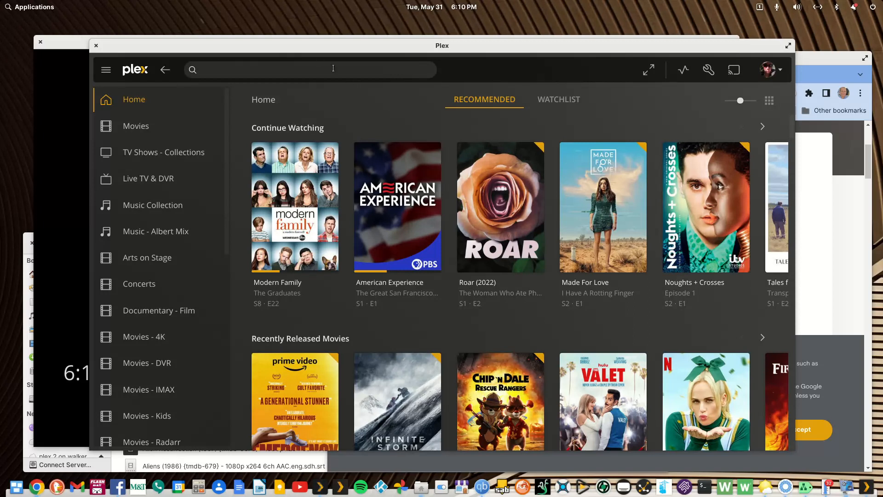
pyautogui.moveTo(359, 54)
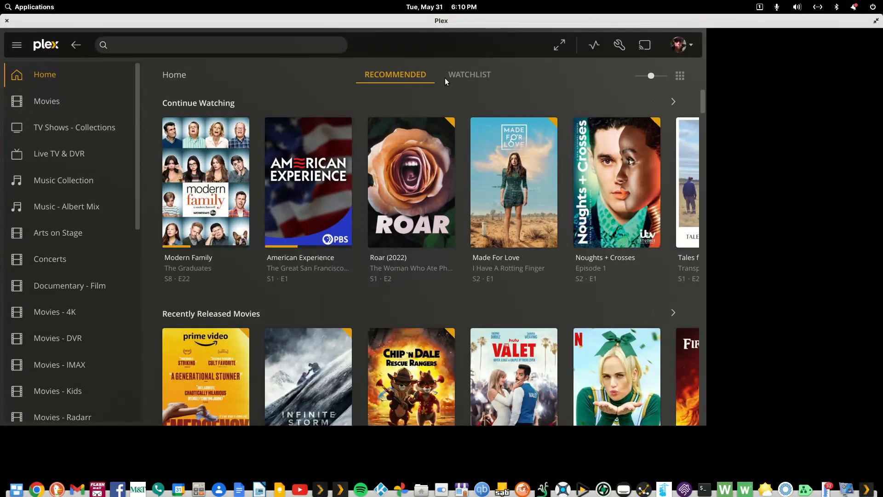
# - Open Plex Account settings, view Audio & Subtitle preferences without changes, and scroll the sidebar
pyautogui.click(619, 45)
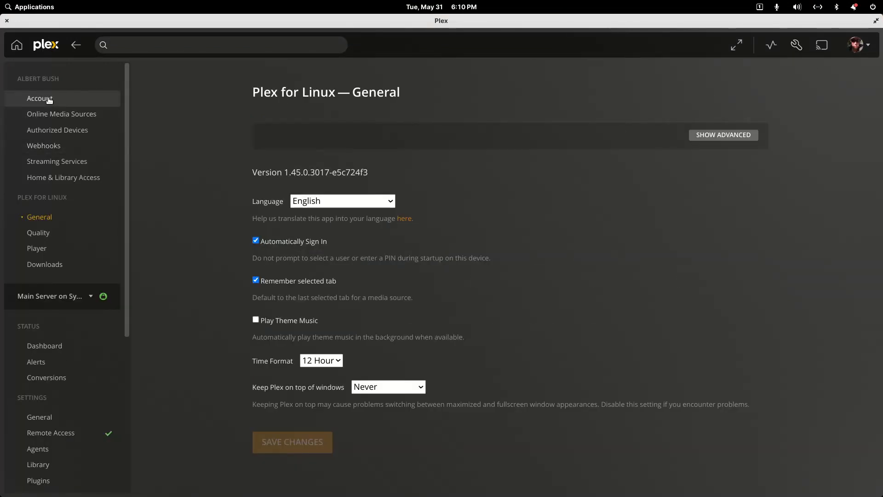
pyautogui.click(40, 98)
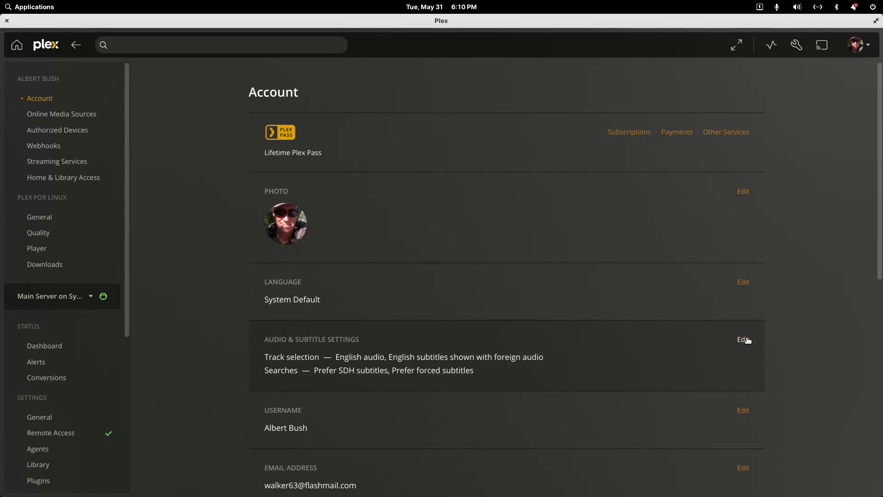
pyautogui.click(743, 339)
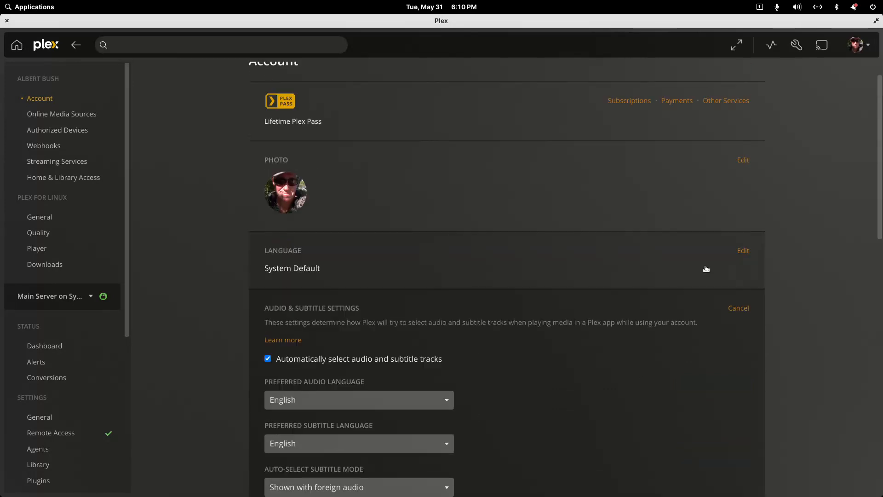
pyautogui.click(738, 308)
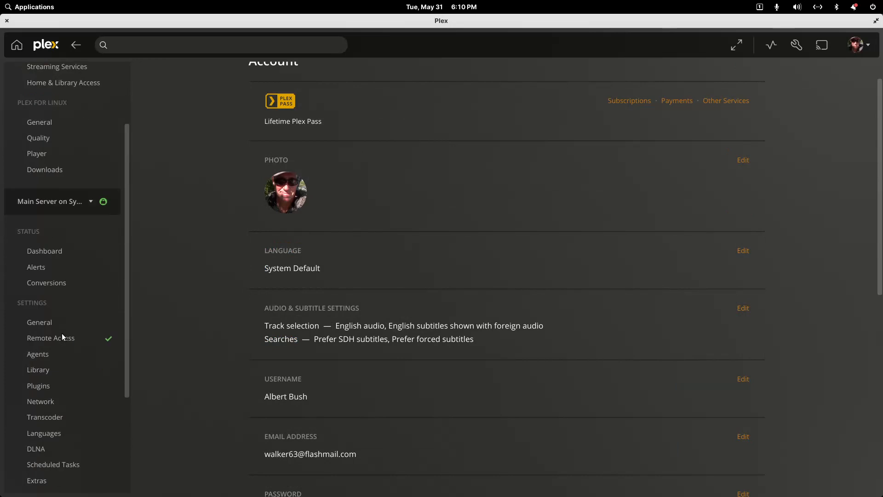
pyautogui.scroll(-3)
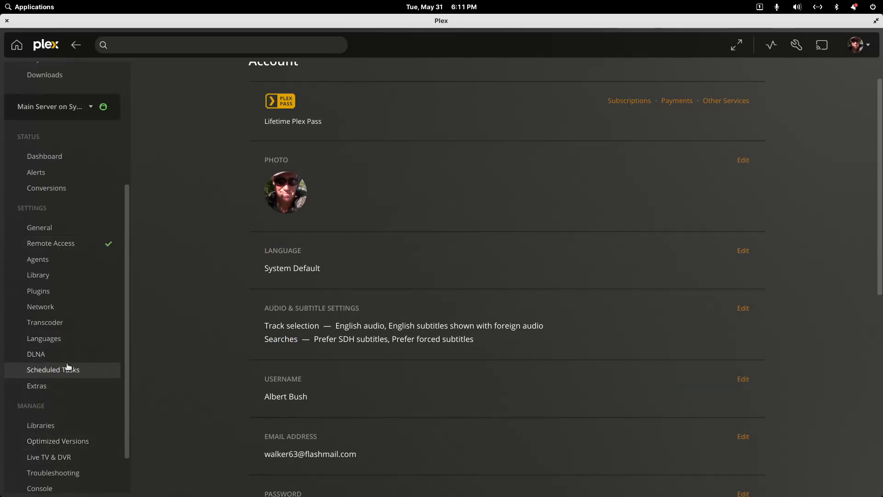
pyautogui.scroll(-3)
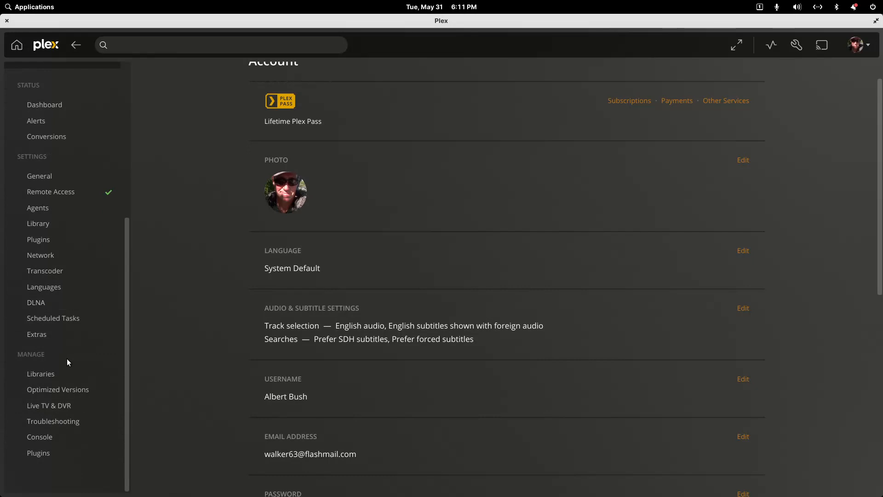
# - Open the server's Languages settings, showing English audio and English subtitles preferred
pyautogui.click(44, 287)
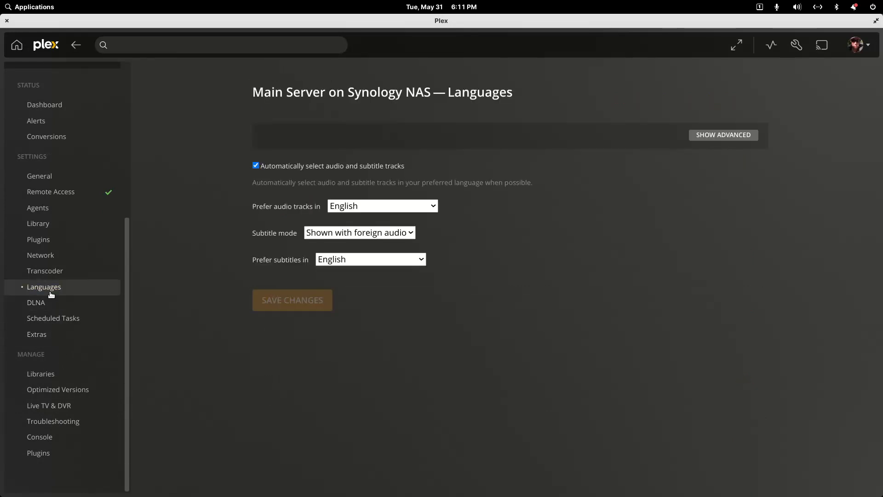
pyautogui.moveTo(496, 276)
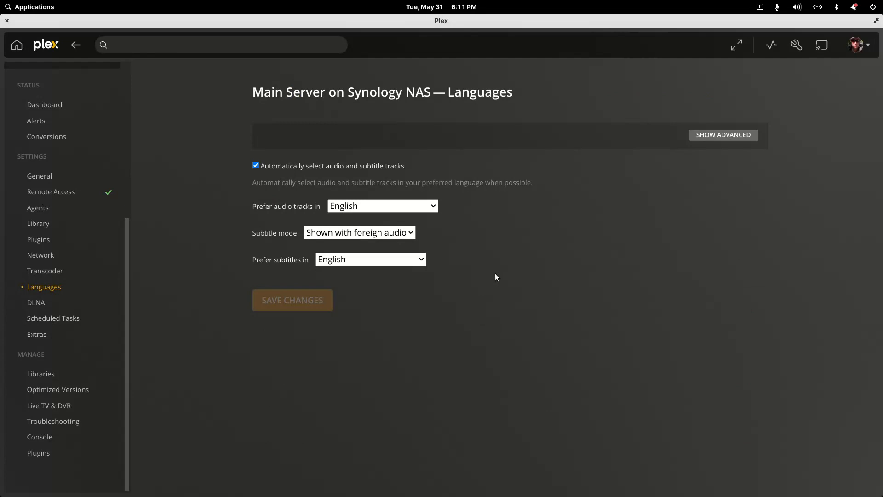
pyautogui.moveTo(486, 287)
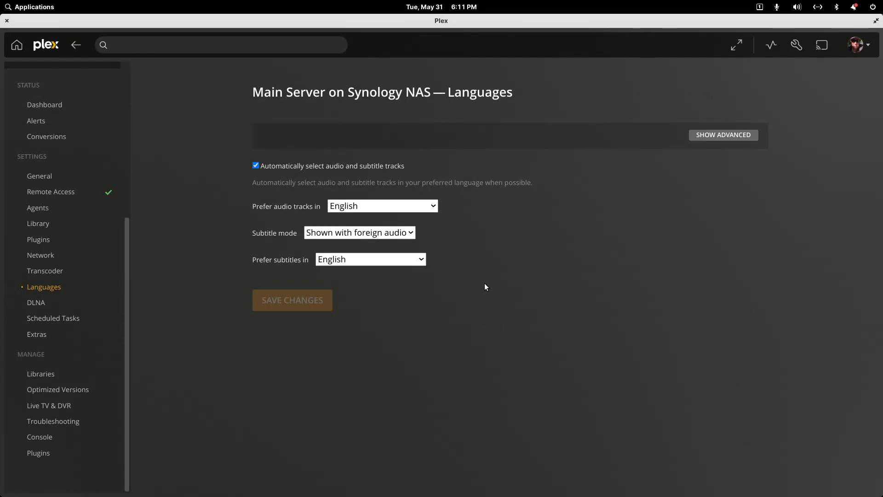
pyautogui.moveTo(487, 287)
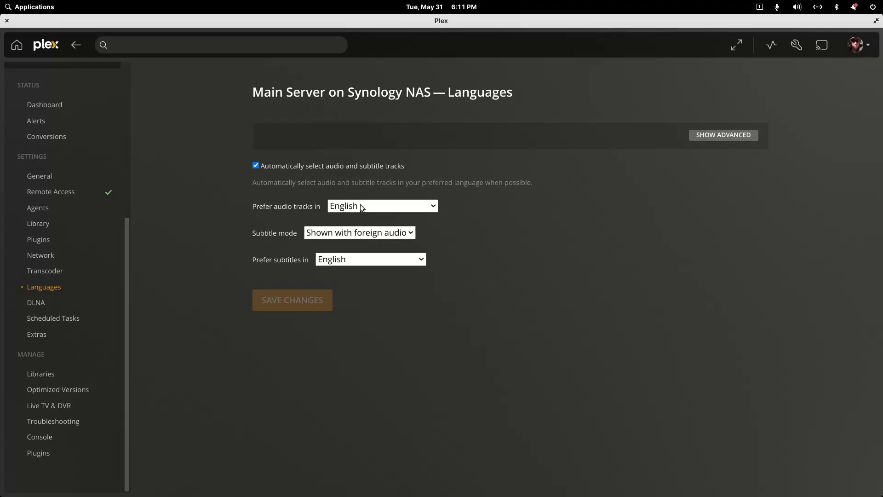
pyautogui.moveTo(266, 238)
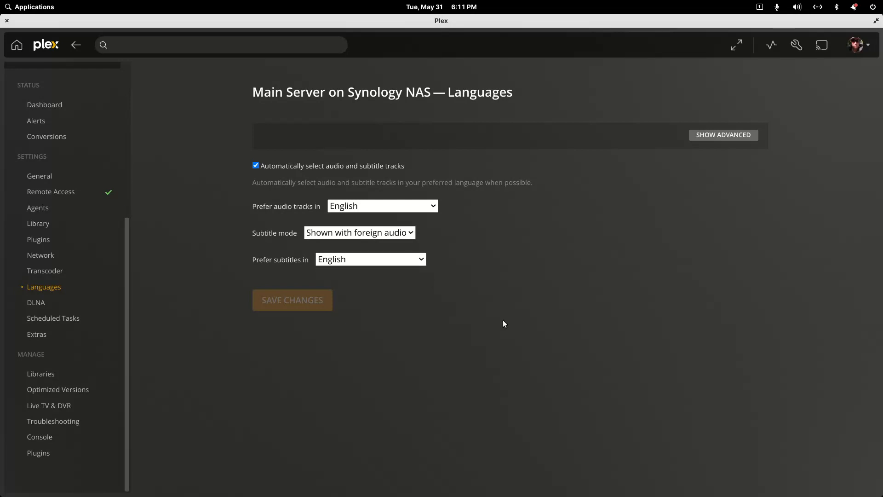
pyautogui.moveTo(132, 76)
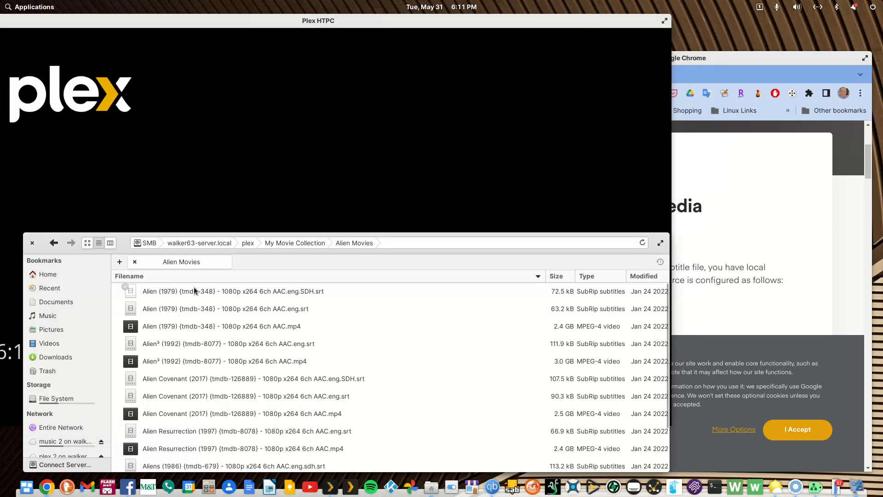
pyautogui.moveTo(193, 291)
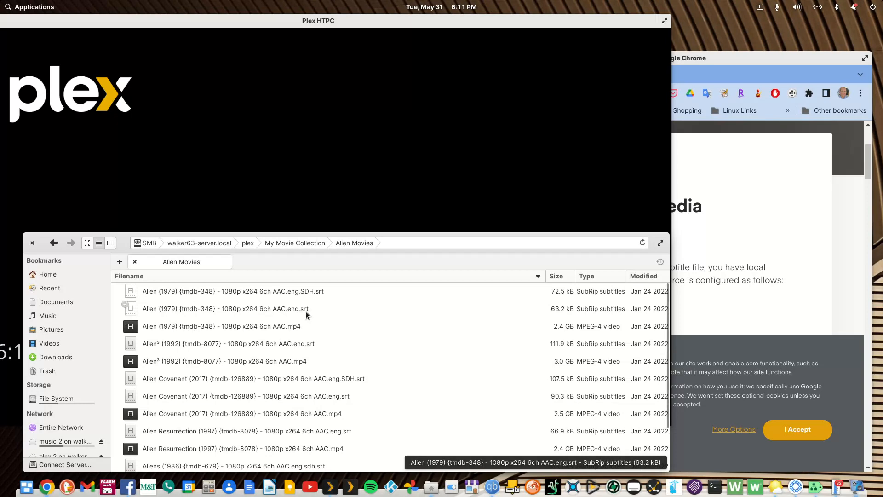
pyautogui.moveTo(288, 315)
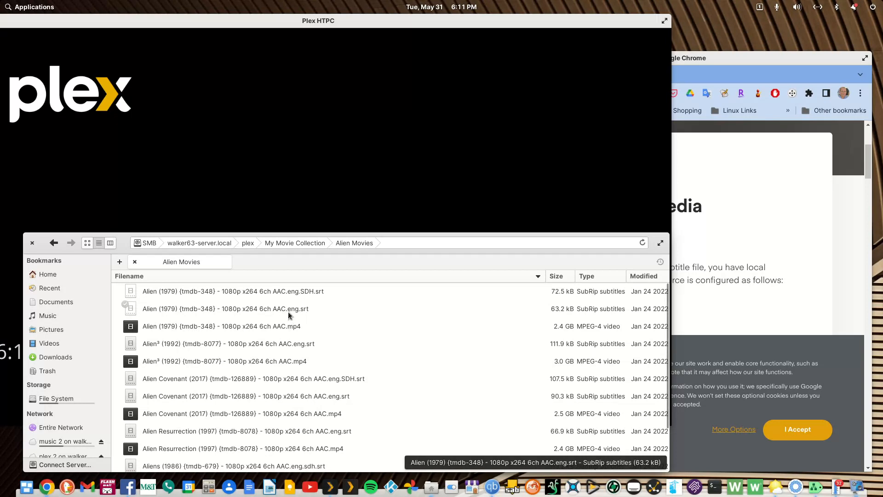
pyautogui.moveTo(293, 315)
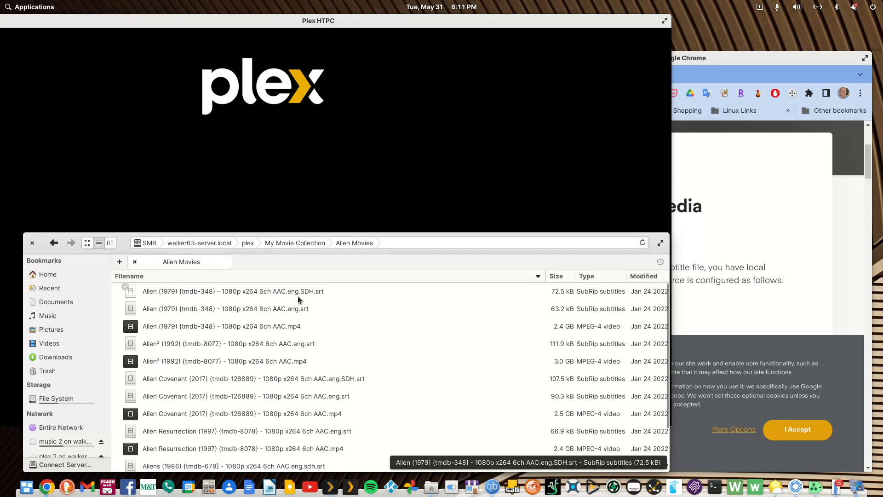
pyautogui.moveTo(303, 299)
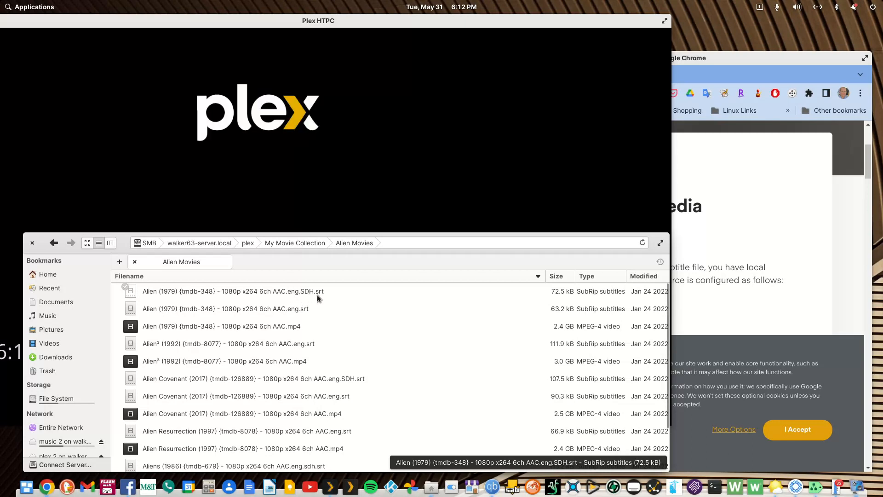
pyautogui.moveTo(236, 27)
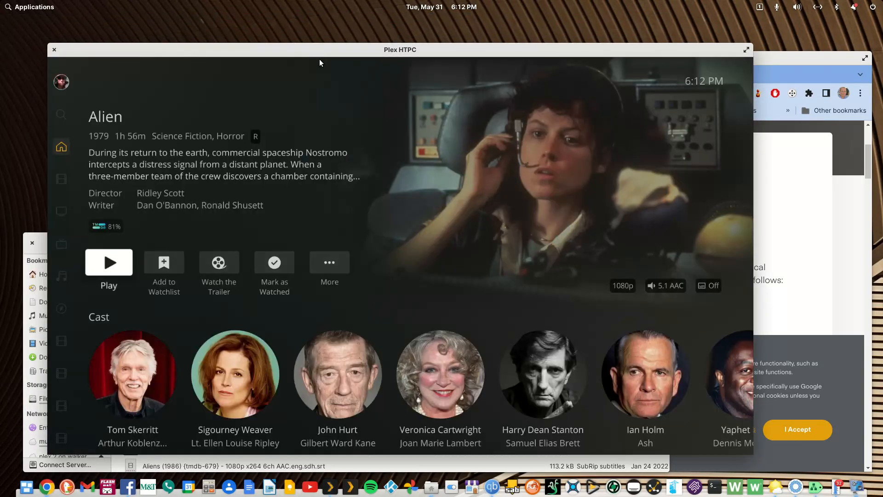
pyautogui.moveTo(449, 229)
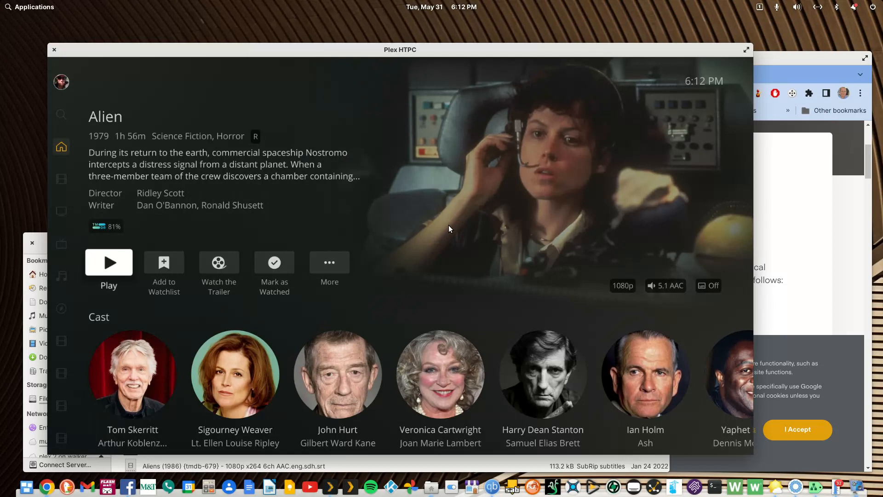
pyautogui.moveTo(451, 203)
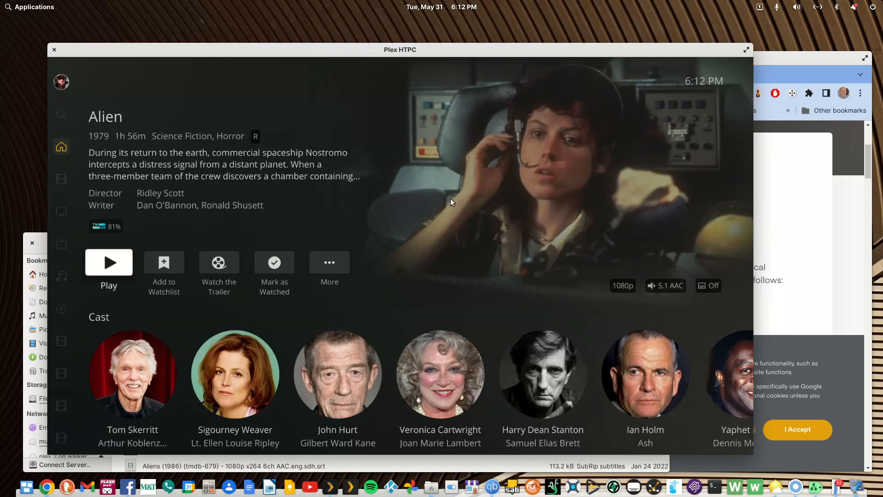
pyautogui.moveTo(450, 219)
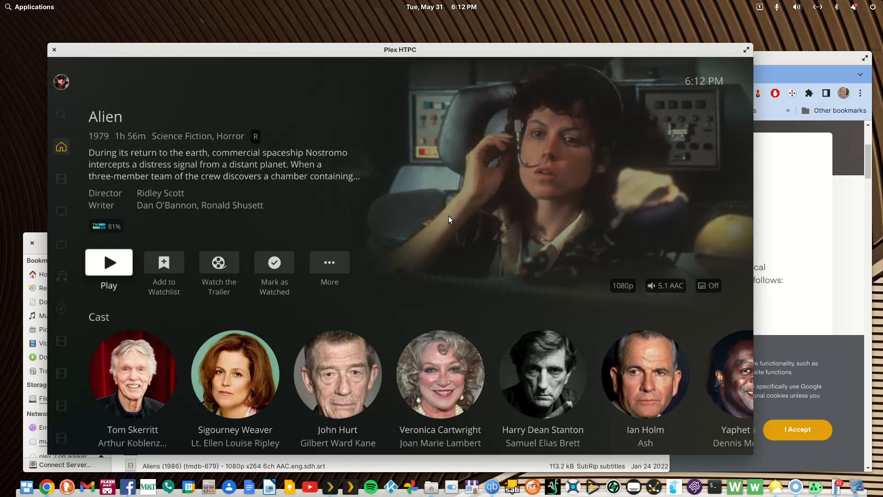
pyautogui.moveTo(280, 282)
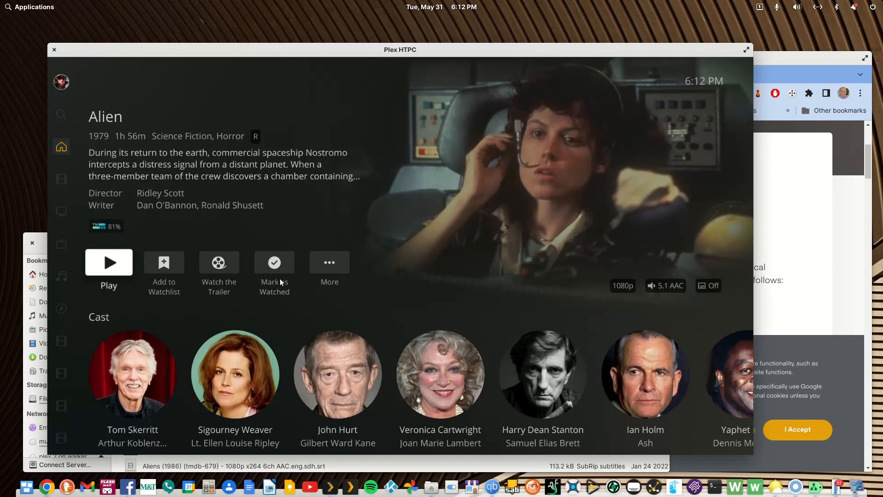
pyautogui.click(329, 262)
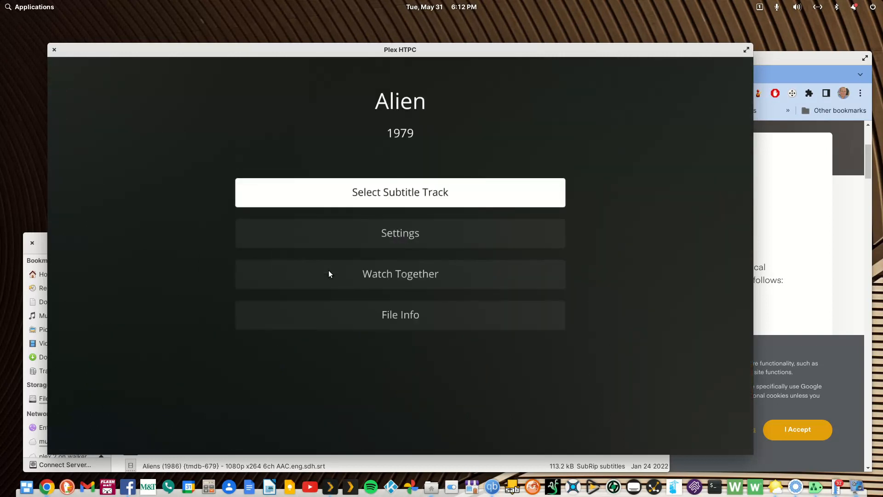
pyautogui.click(399, 192)
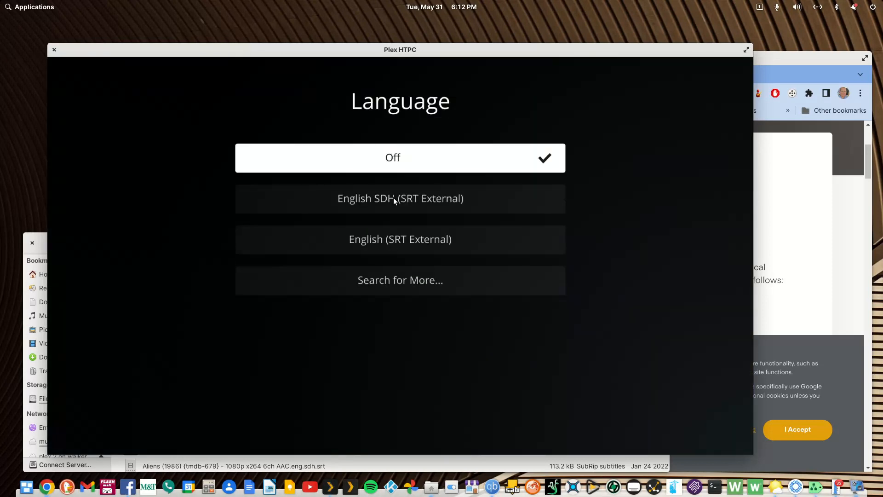
pyautogui.moveTo(354, 210)
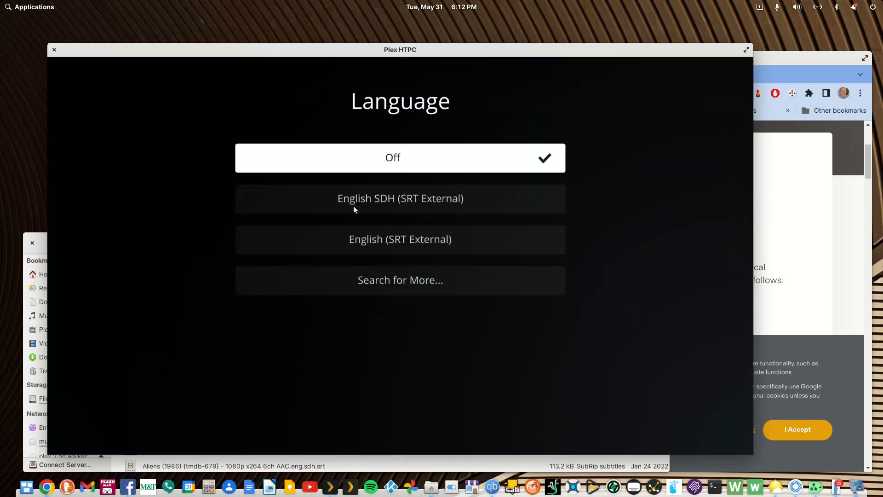
pyautogui.moveTo(382, 207)
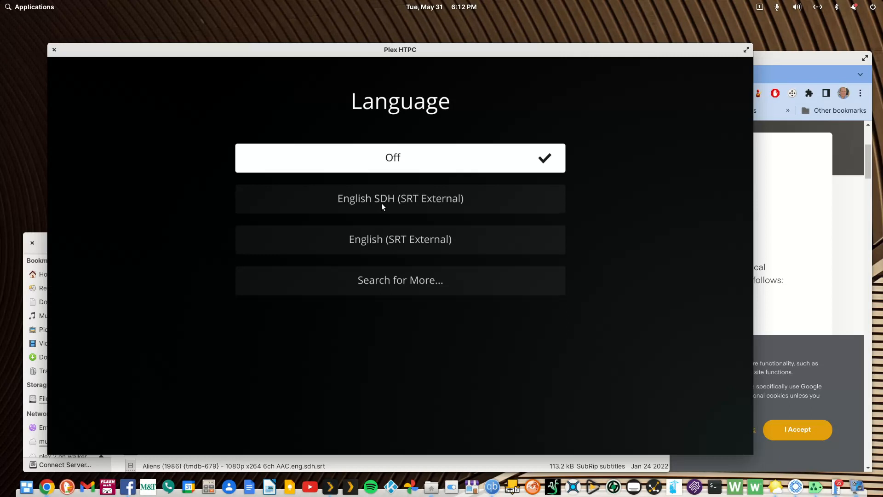
pyautogui.moveTo(390, 244)
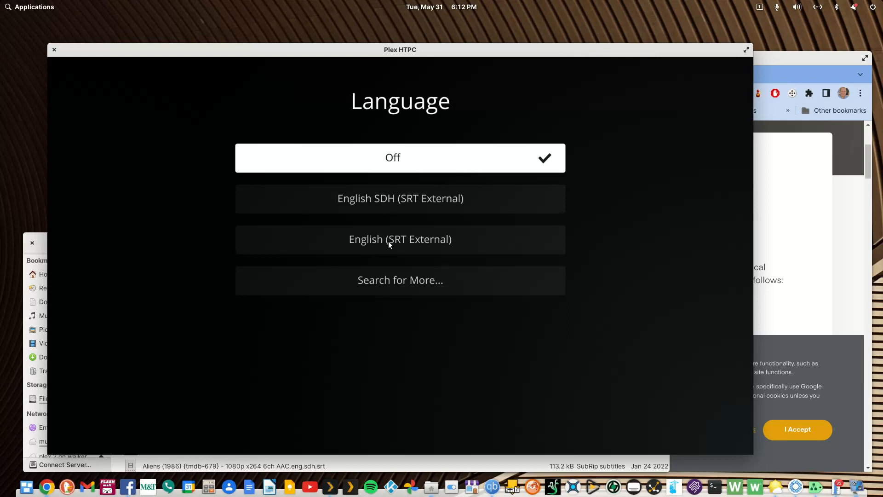
pyautogui.moveTo(390, 241)
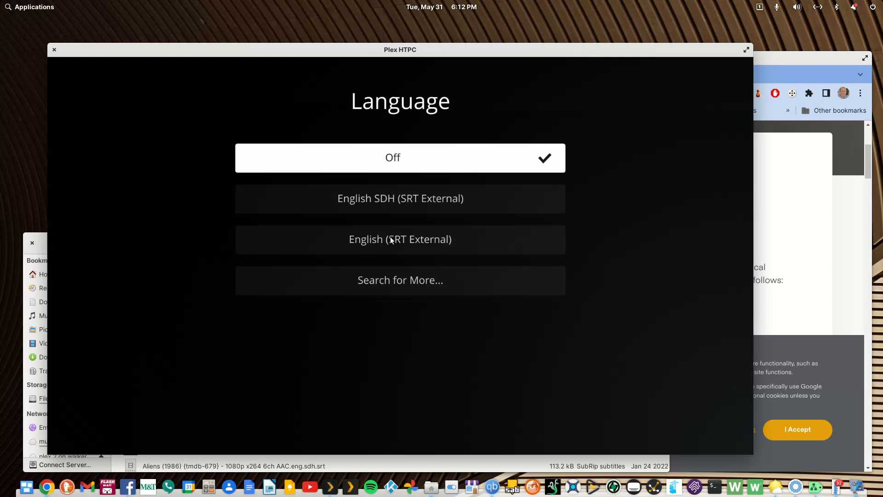
pyautogui.moveTo(401, 283)
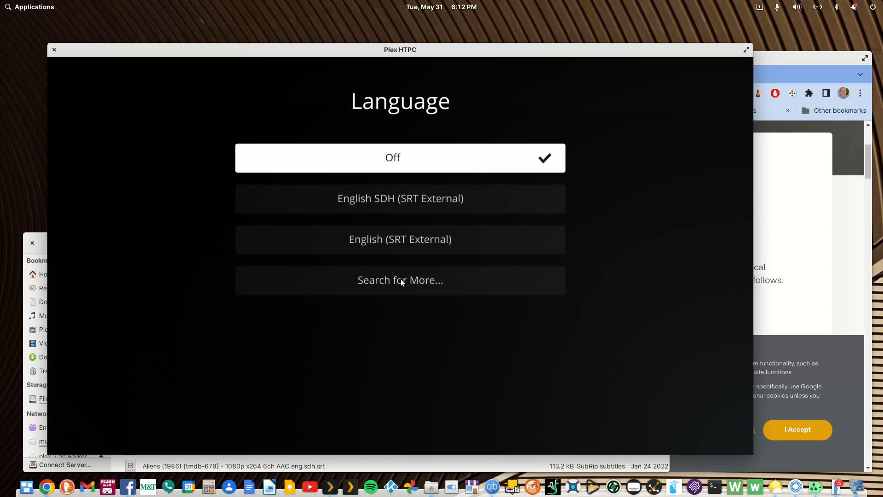
# - Run an English subtitle search for Alien (1979), which returns no results
pyautogui.click(400, 280)
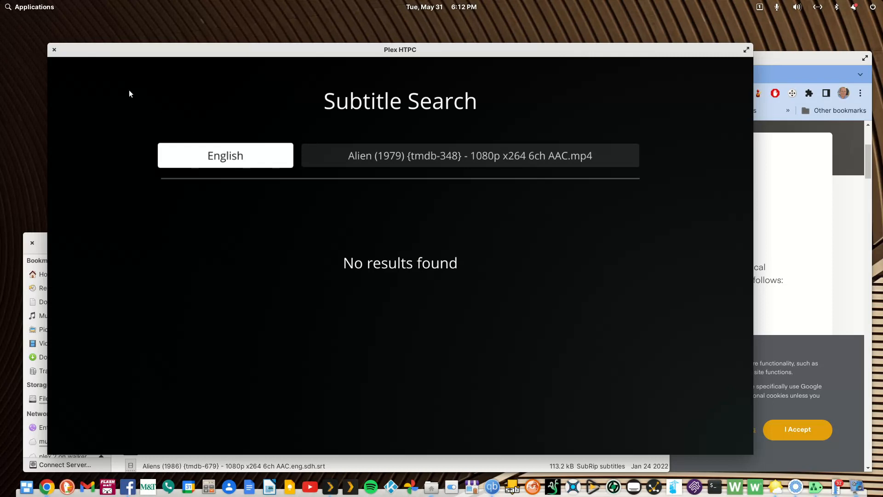
pyautogui.moveTo(341, 239)
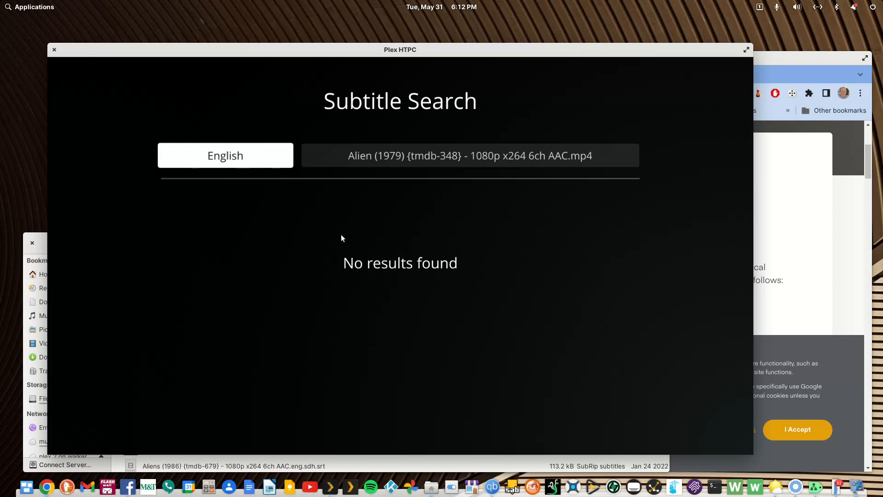
pyautogui.moveTo(276, 178)
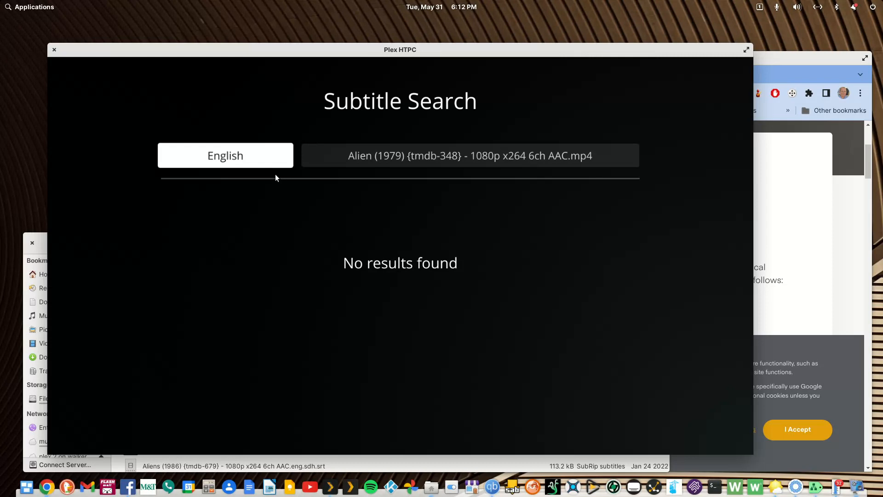
pyautogui.moveTo(284, 228)
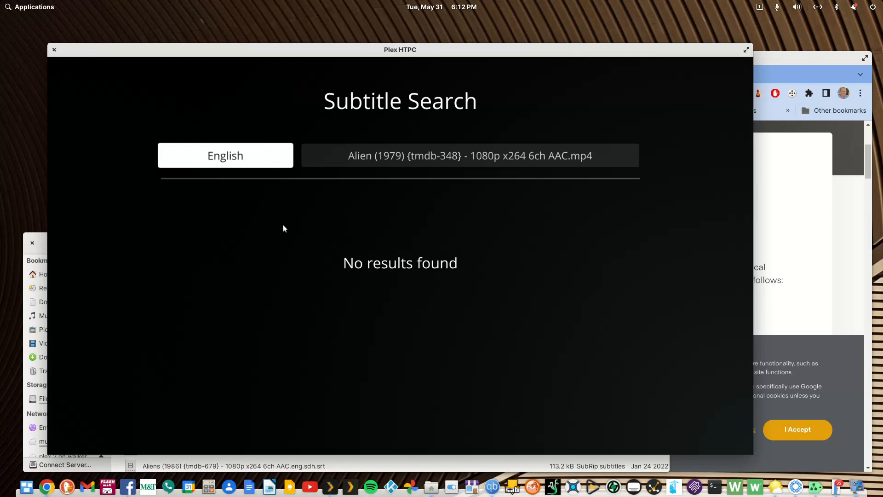
pyautogui.moveTo(361, 208)
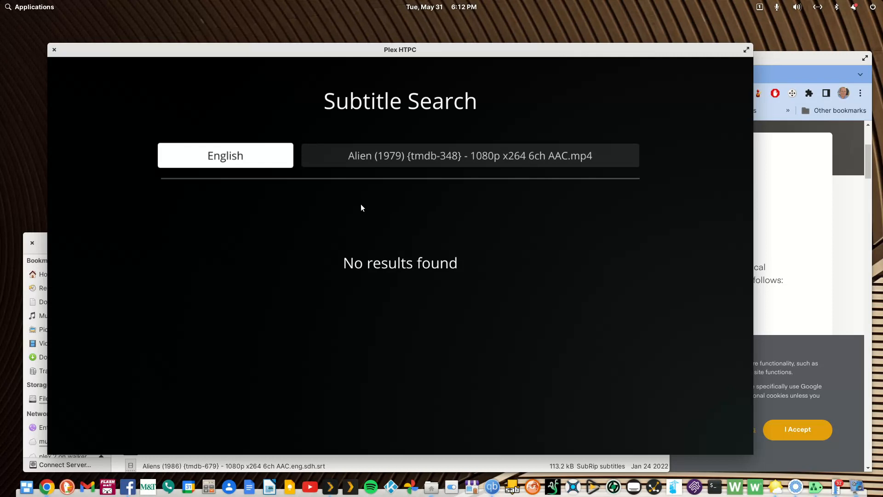
pyautogui.moveTo(405, 166)
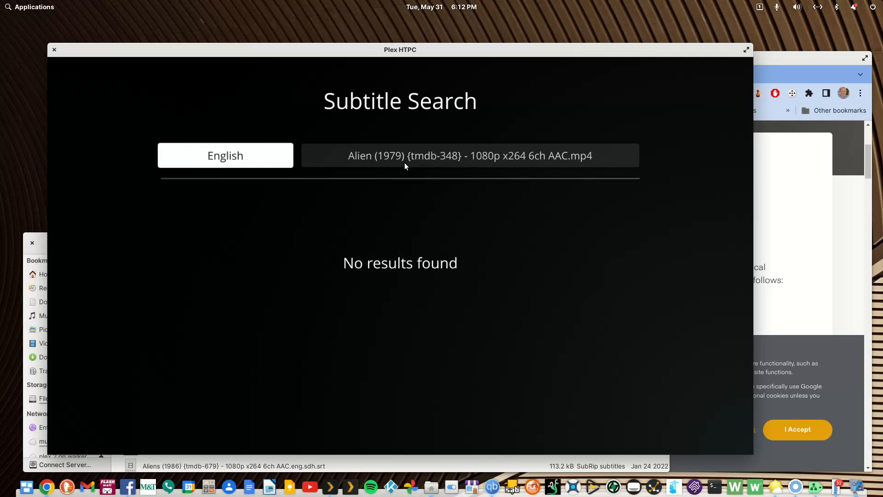
pyautogui.moveTo(386, 223)
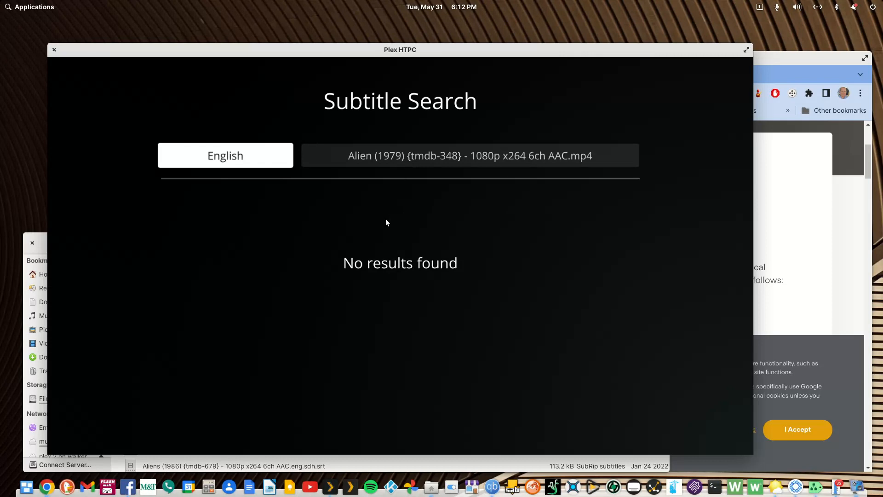
pyautogui.moveTo(379, 224)
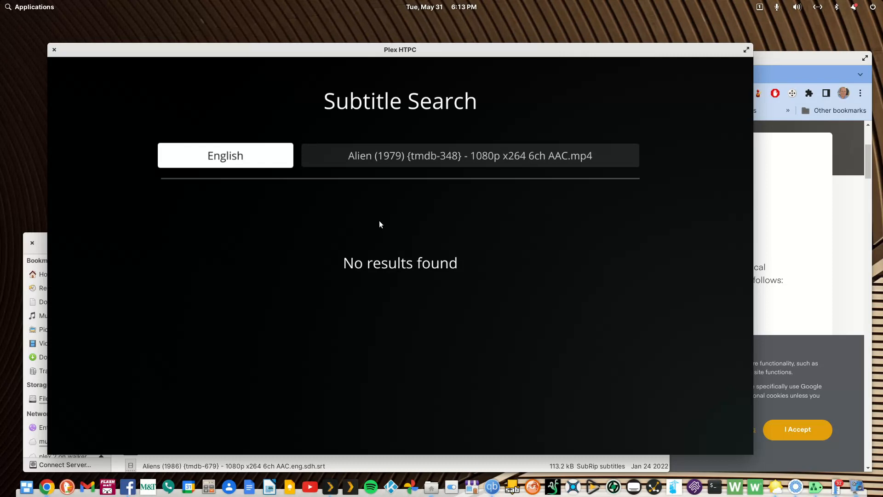
pyautogui.moveTo(367, 229)
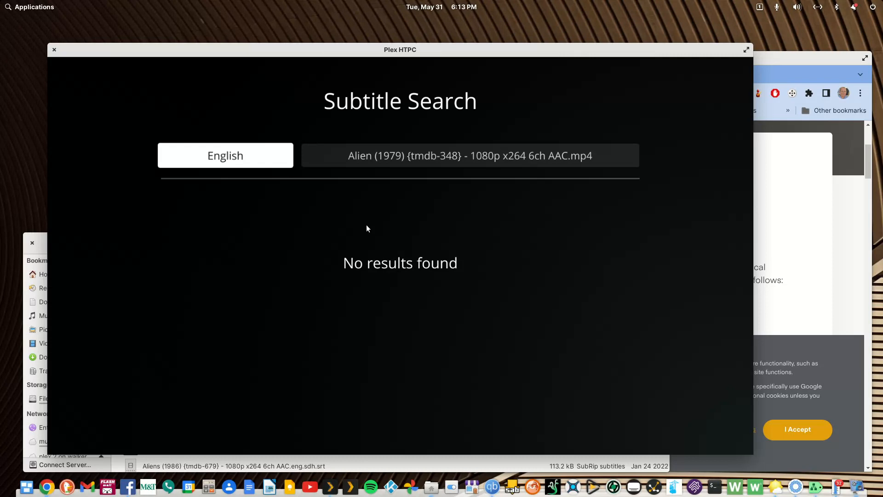
pyautogui.moveTo(364, 228)
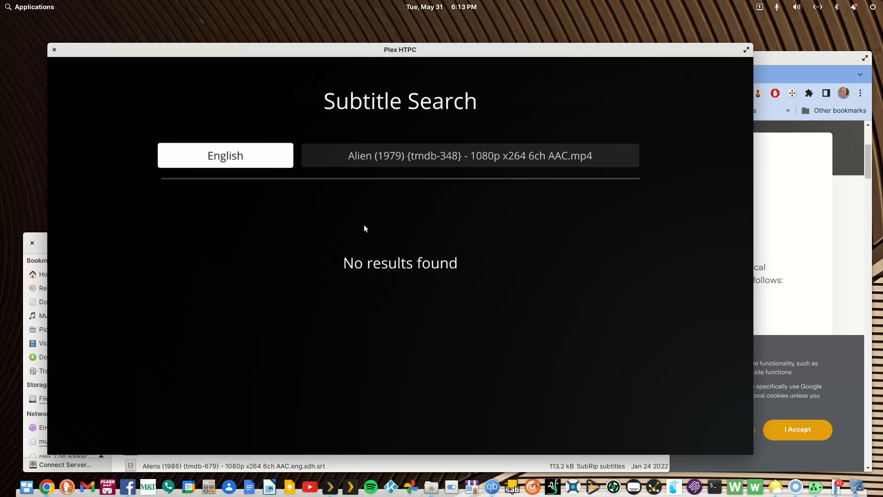
pyautogui.moveTo(363, 236)
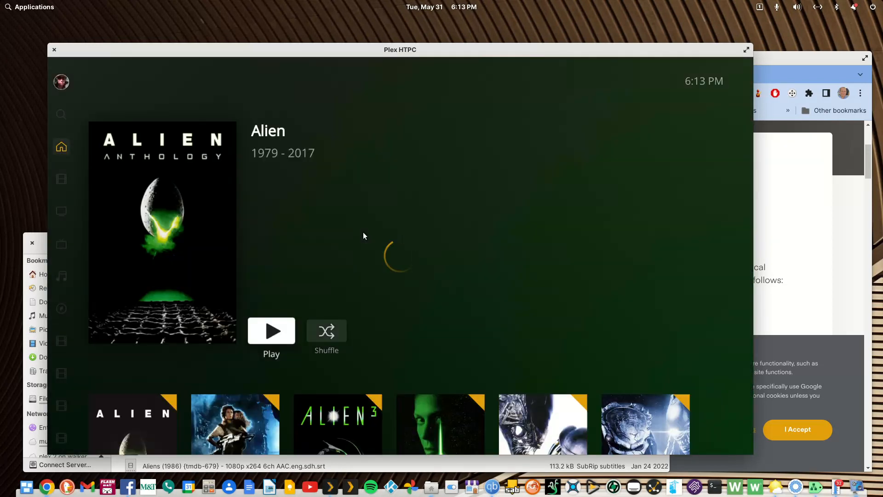
# - Search subtitles for Alien 3, view the two OpenSubtitles matches, and go back
pyautogui.scroll(-3)
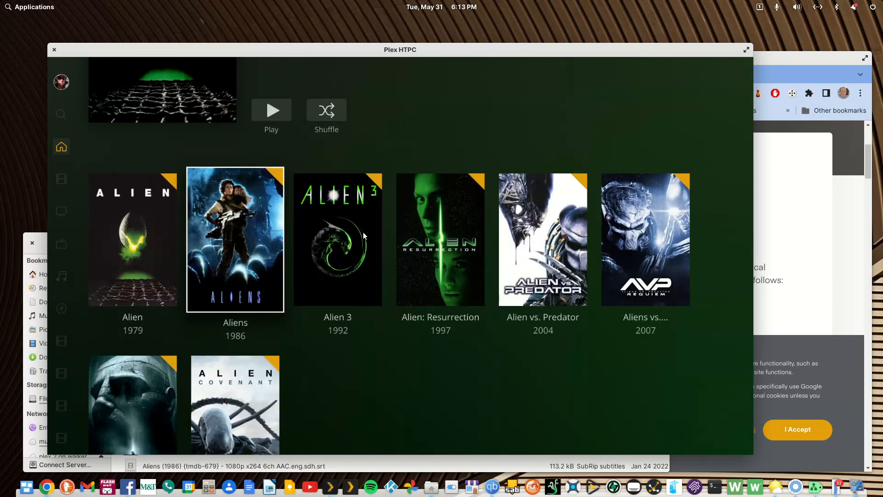
pyautogui.click(337, 239)
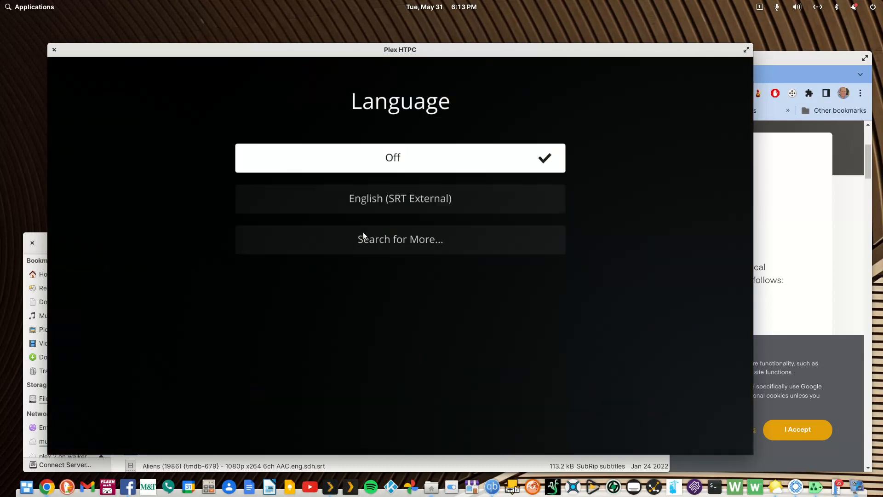
pyautogui.click(400, 238)
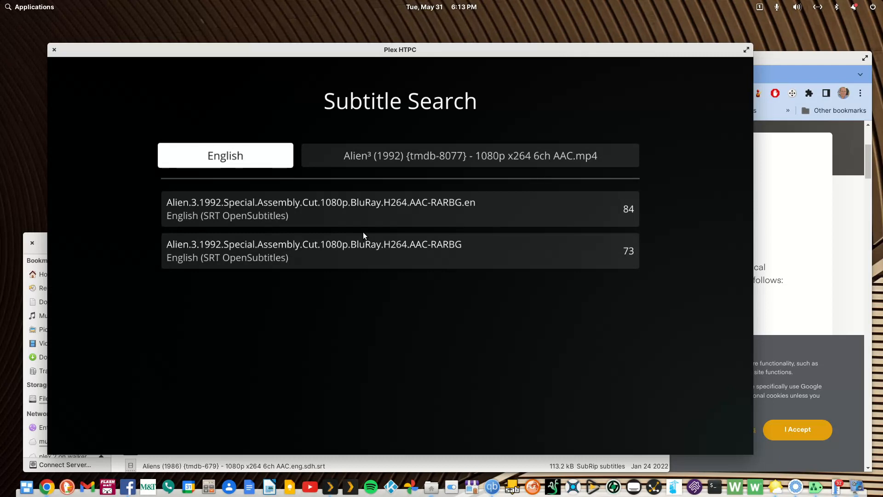
pyautogui.click(400, 208)
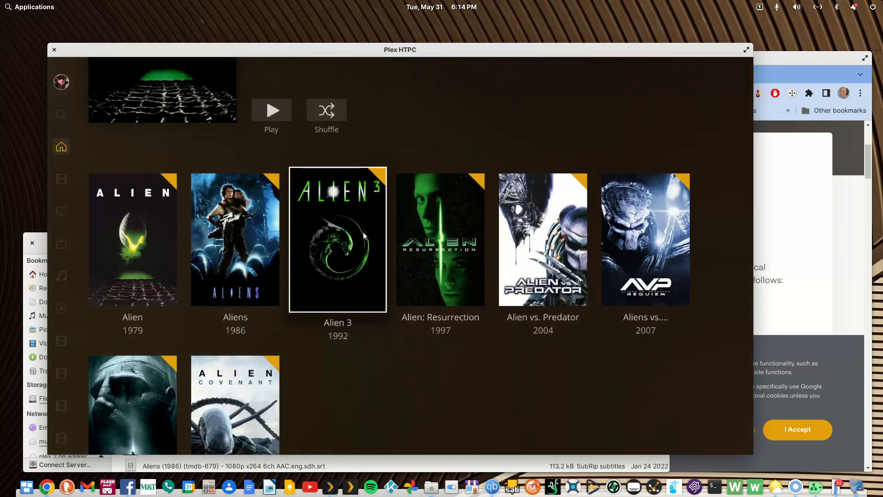
# - From Alien vs. Predator's subtitle track menu, search for more and scroll the English results
pyautogui.click(543, 239)
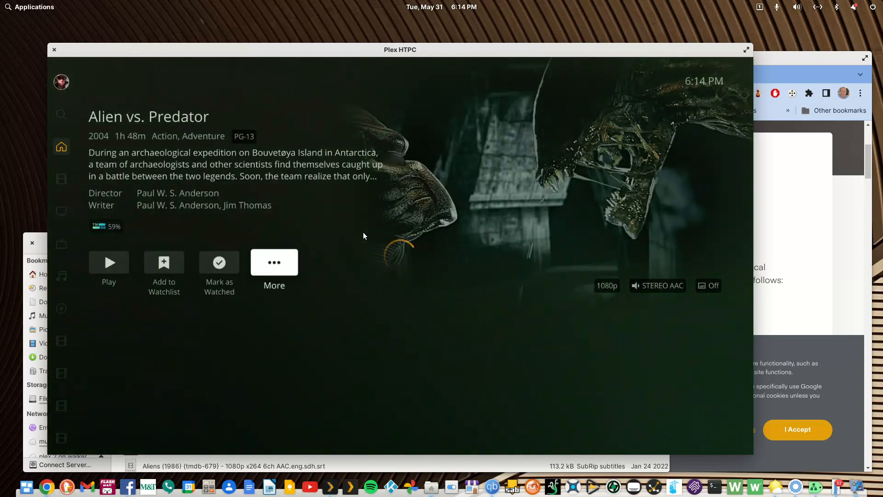
pyautogui.click(273, 262)
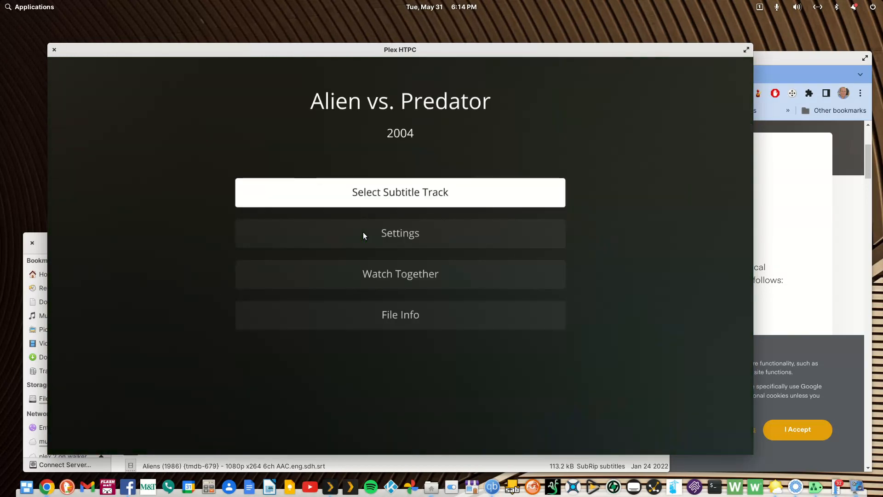
pyautogui.click(400, 192)
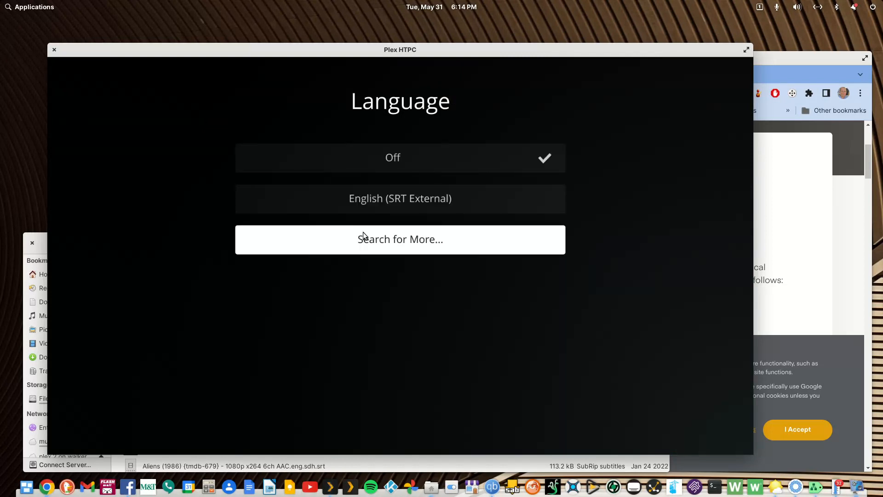
pyautogui.click(399, 238)
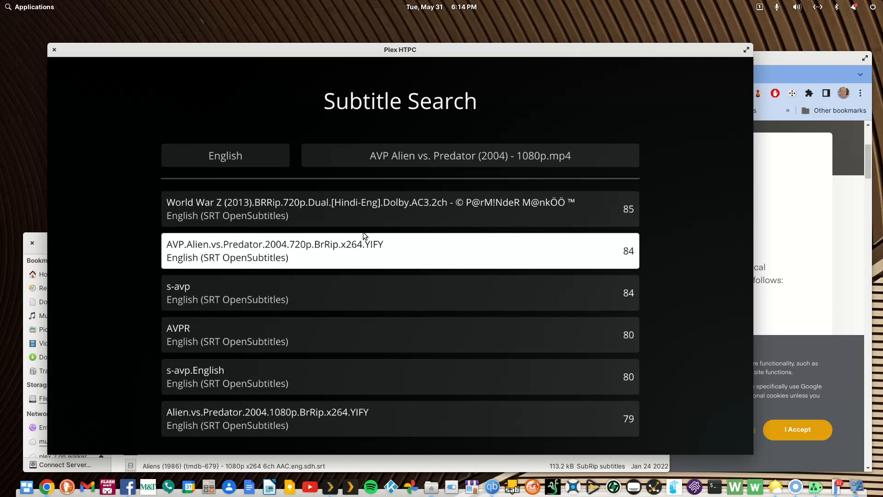
pyautogui.scroll(-3)
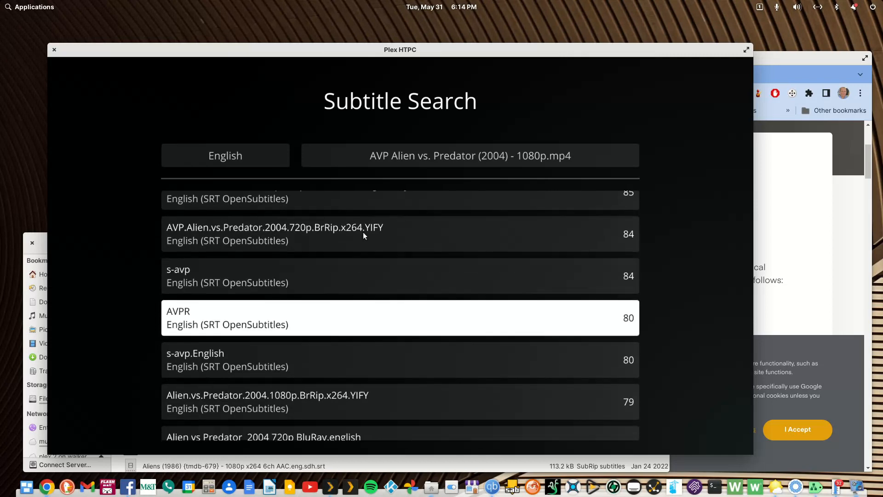
pyautogui.scroll(-3)
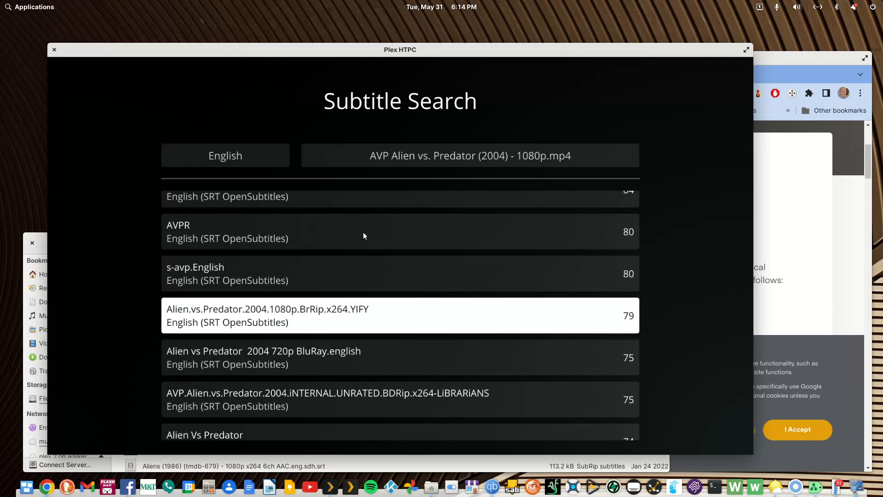
pyautogui.scroll(-3)
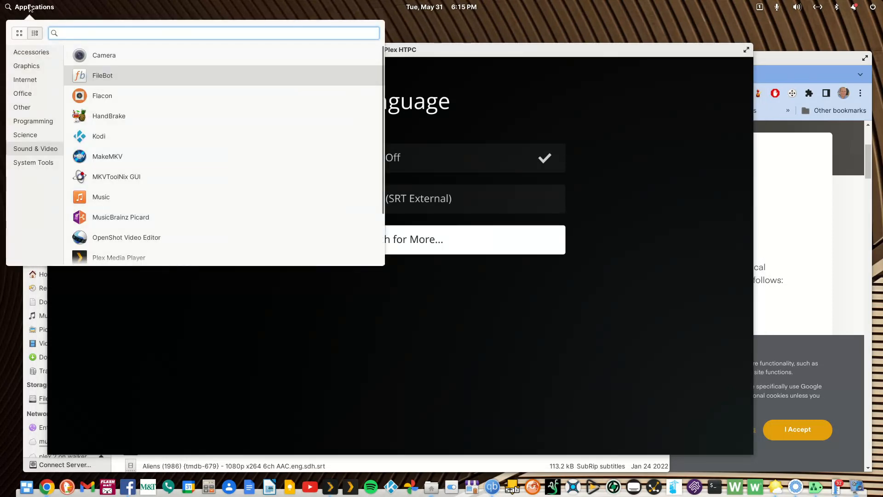
# - Search Google for 'subscene' from Chrome's address bar
pyautogui.write('sub')
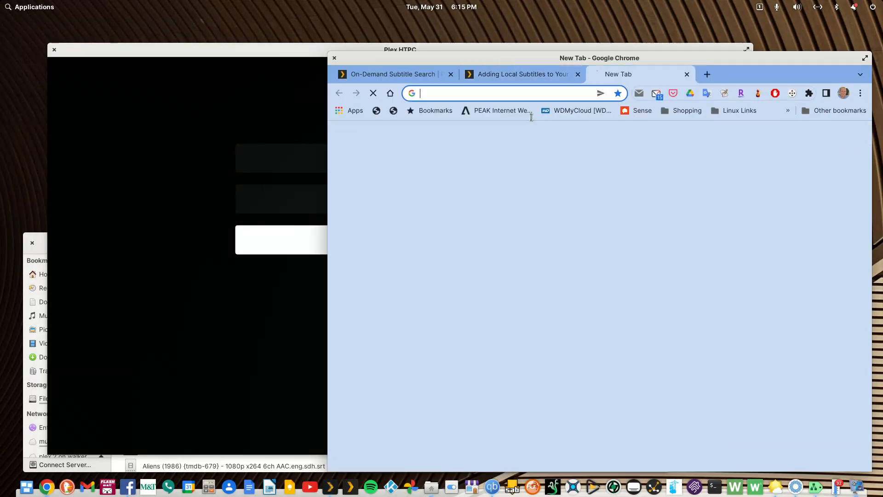
pyautogui.write('s')
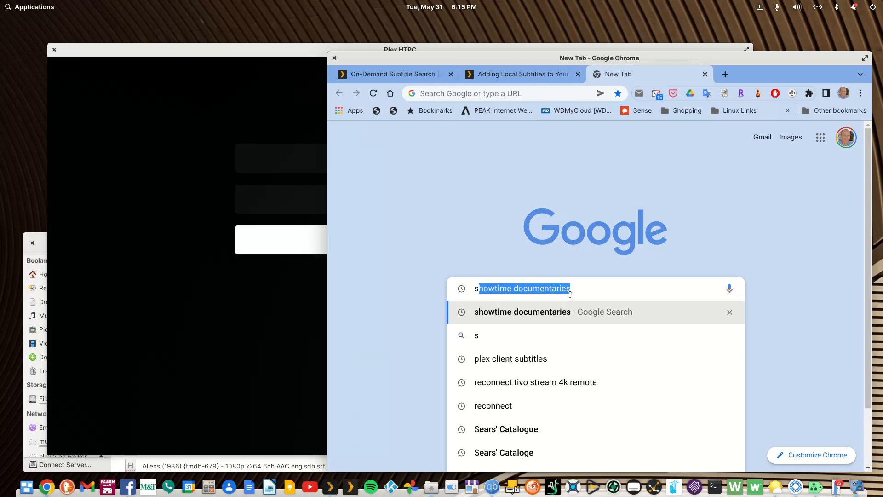
pyautogui.write('subscene')
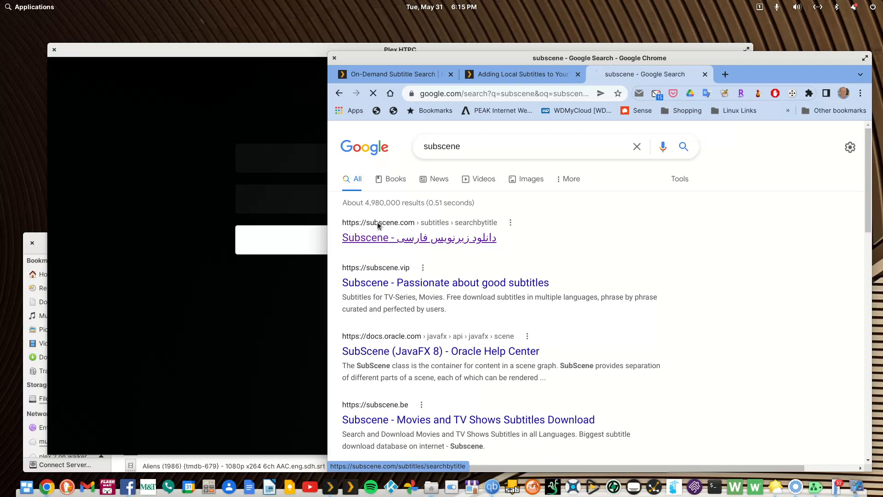
# - On subscene.com, search 'Patriot Games' and open the 1992 title's subtitles
pyautogui.click(419, 238)
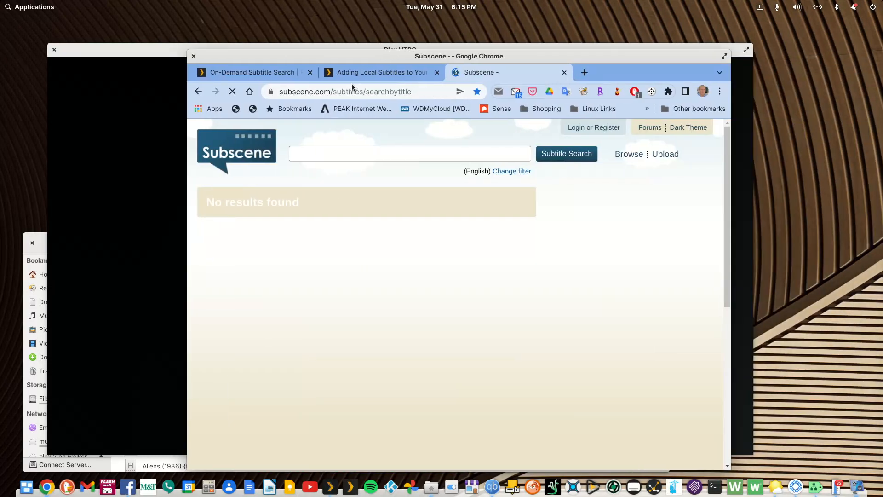
pyautogui.click(409, 154)
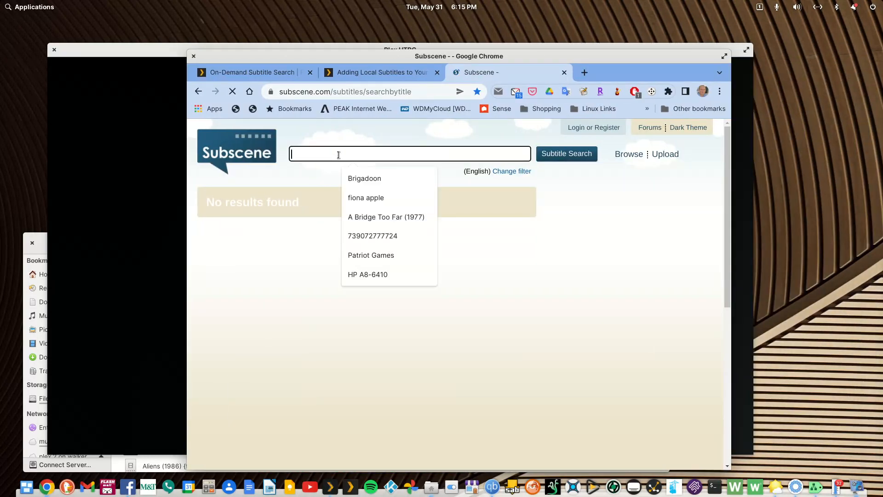
pyautogui.click(386, 216)
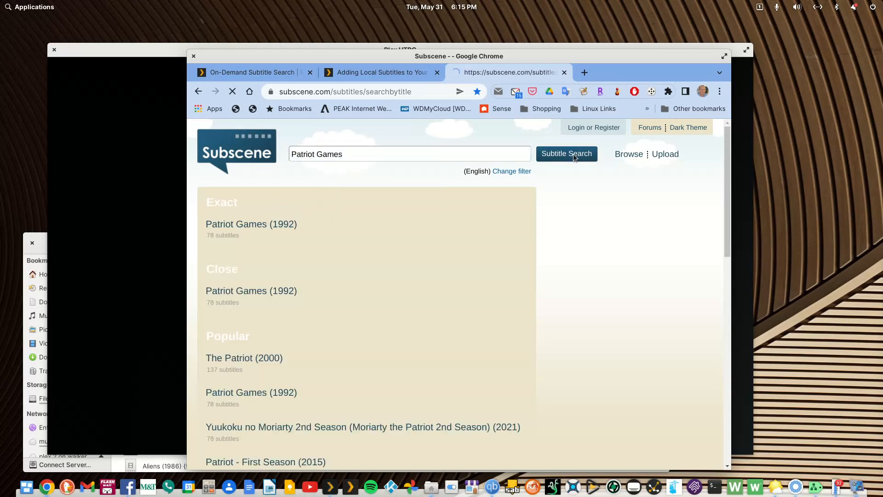
pyautogui.click(251, 224)
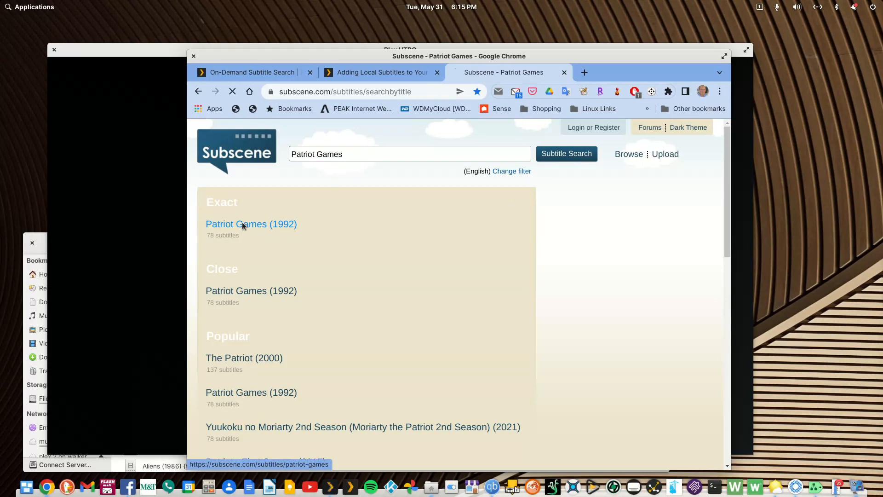
pyautogui.click(251, 223)
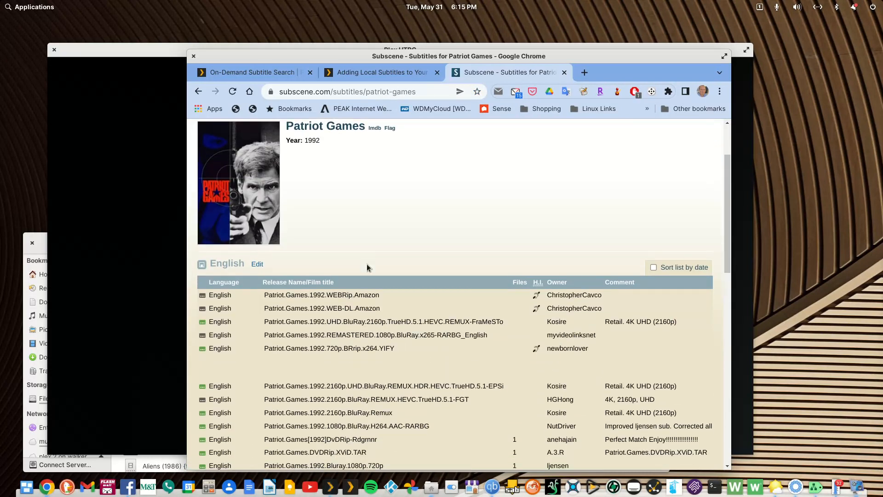
# - Scroll the English subtitle releases, then return to the On-Demand Subtitle Search article
pyautogui.scroll(-3)
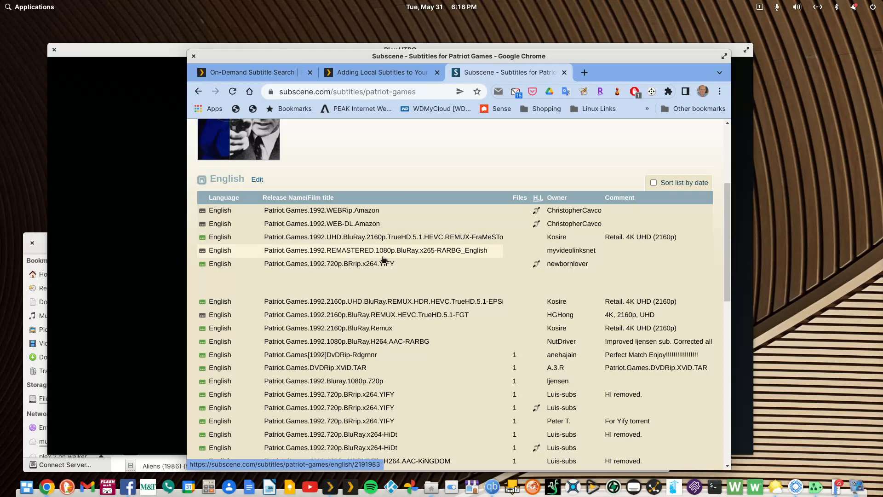
pyautogui.scroll(-3)
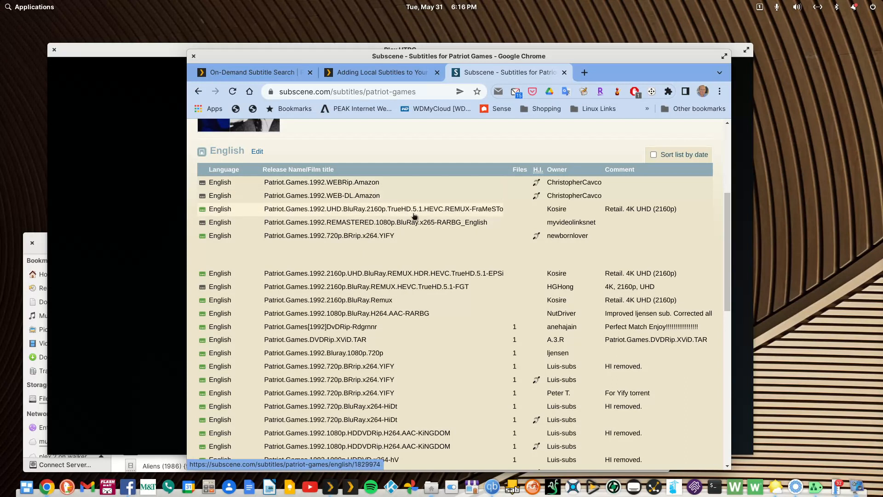
pyautogui.moveTo(473, 216)
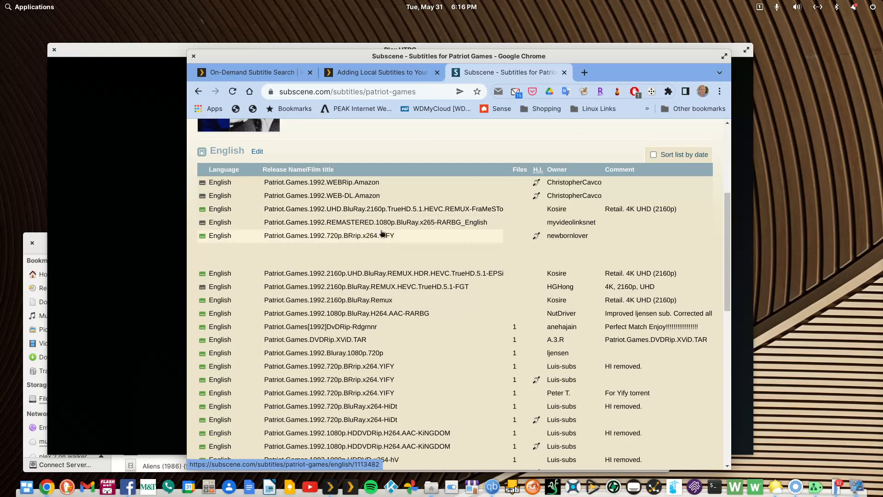
pyautogui.moveTo(456, 221)
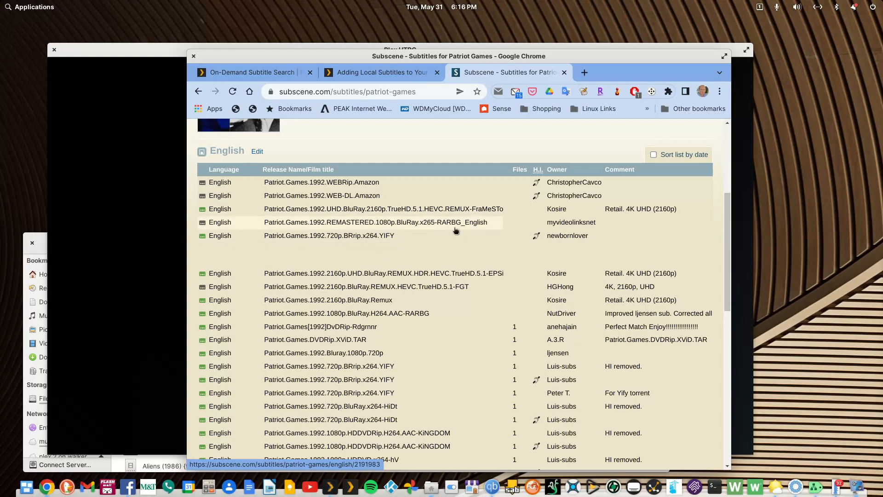
pyautogui.scroll(-3)
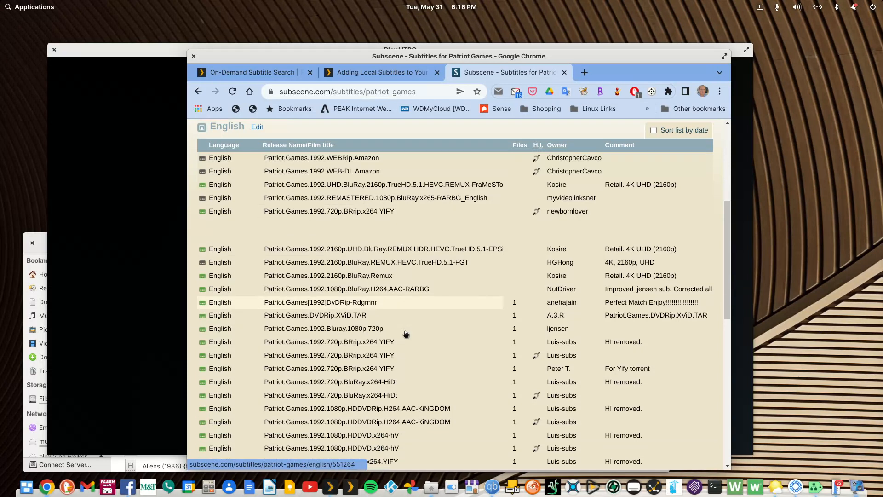
pyautogui.scroll(-3)
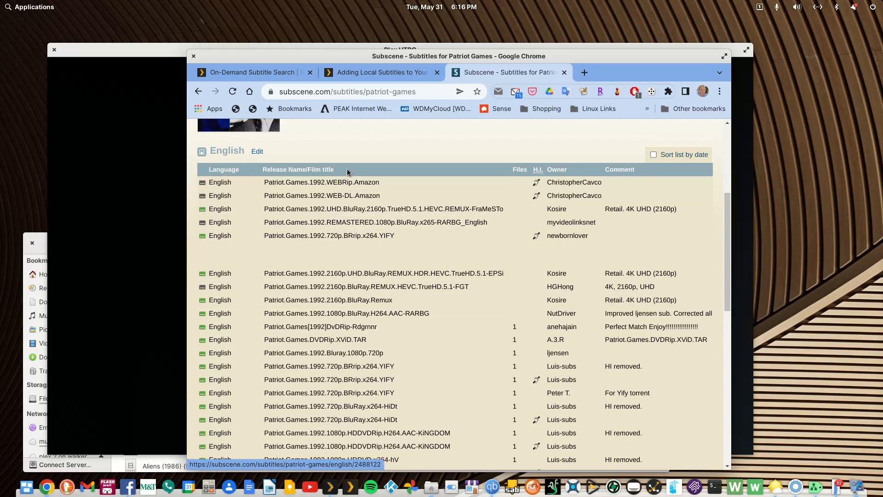
pyautogui.click(251, 72)
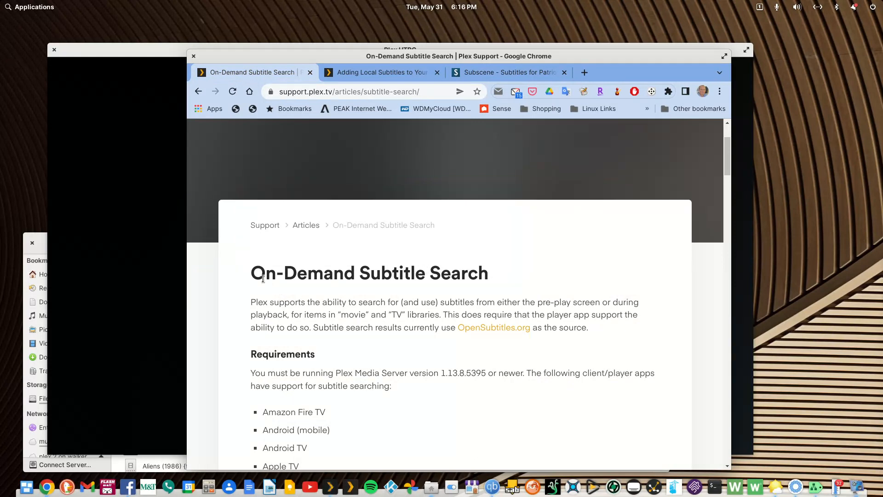
pyautogui.moveTo(377, 298)
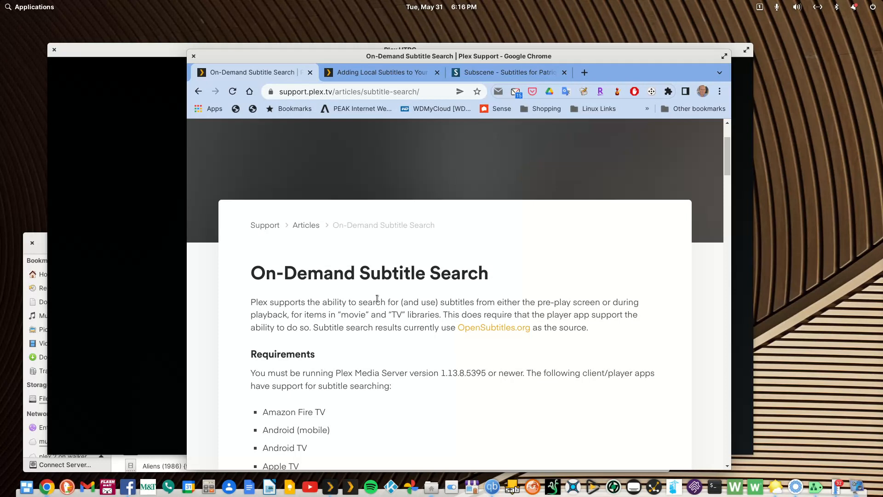
pyautogui.moveTo(390, 324)
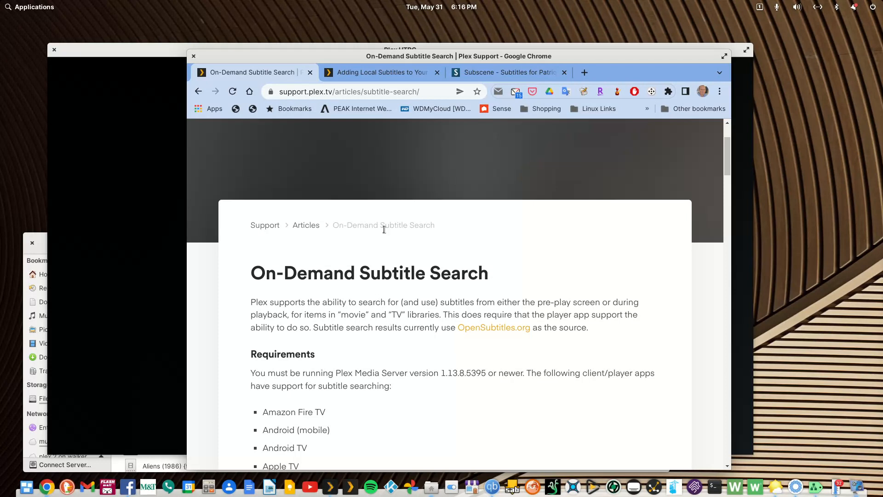
# - Switch to the 'Adding Local Subtitles to Your Media' Plex Support tab
pyautogui.click(384, 73)
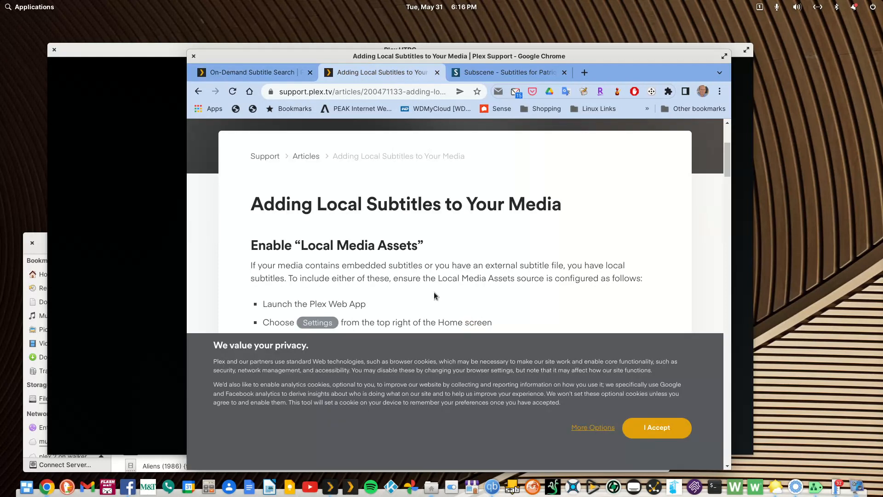
# - Scroll to Supported Subtitle Formats, highlighting SRT, then SMI, SSA/ASS and WebVTT
pyautogui.scroll(-3)
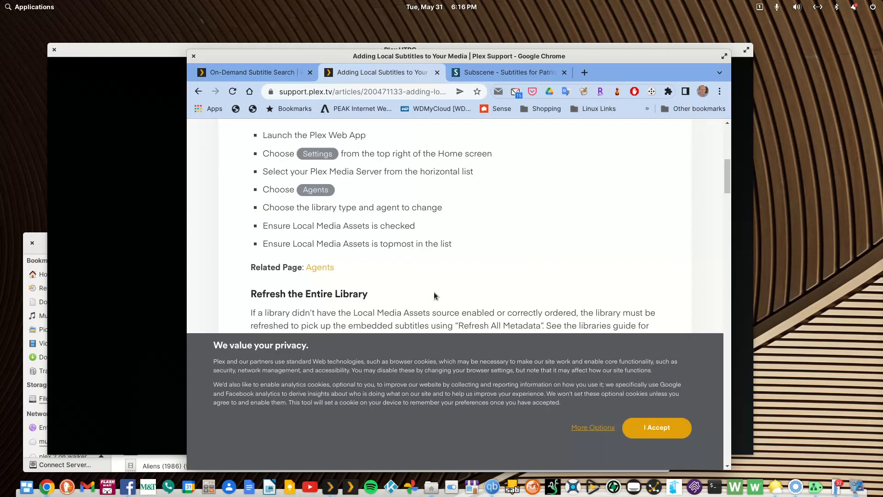
pyautogui.scroll(-3)
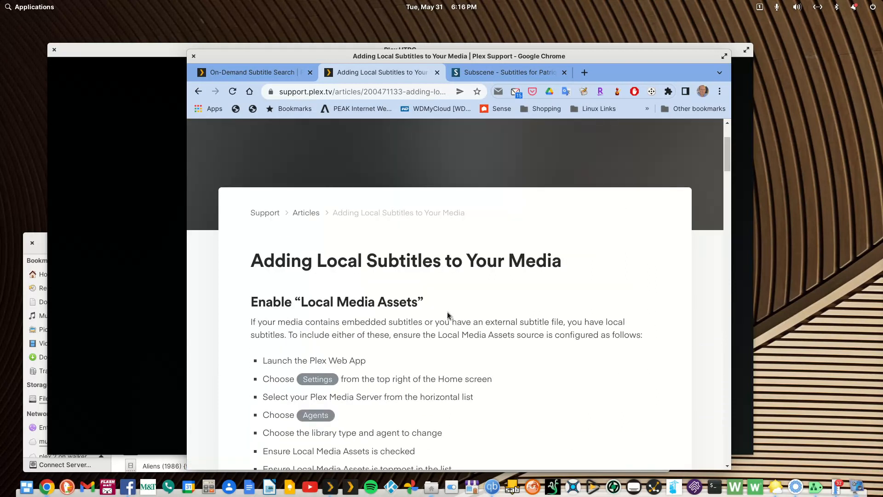
pyautogui.scroll(-3)
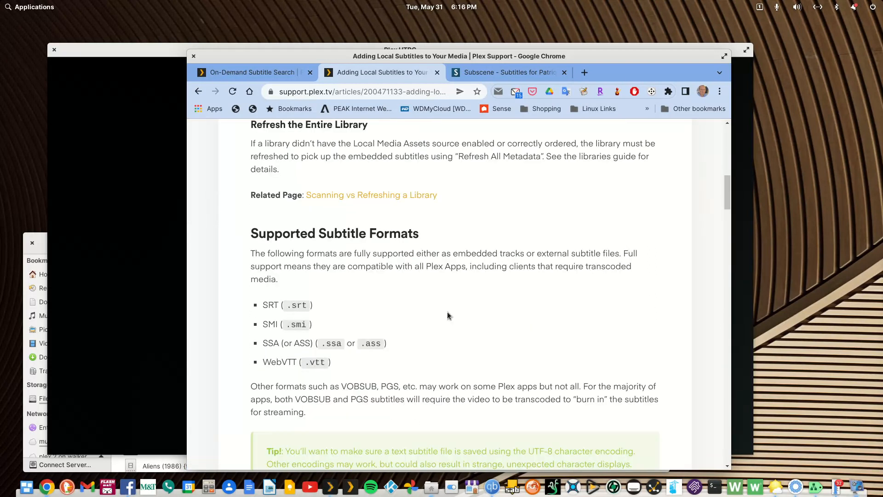
pyautogui.scroll(-3)
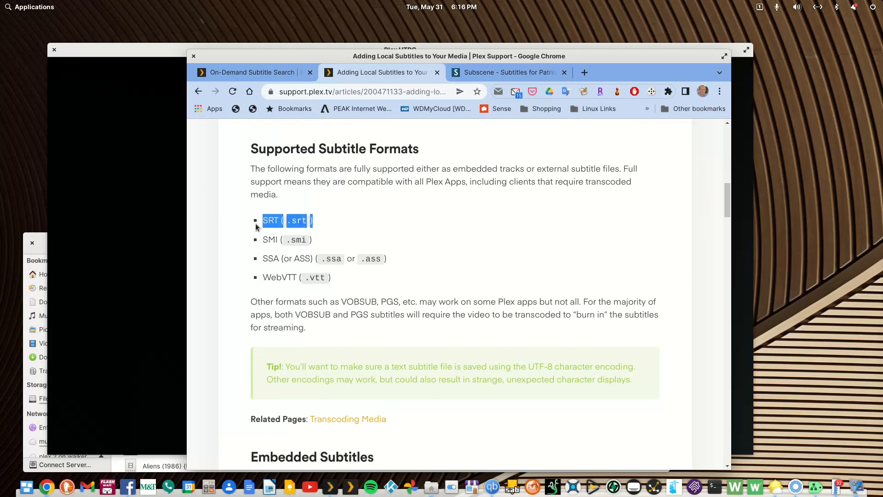
pyautogui.click(403, 230)
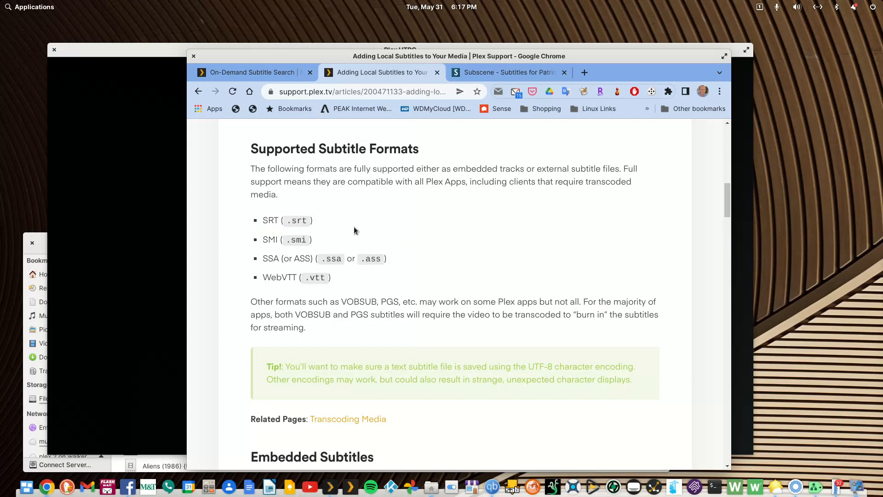
pyautogui.moveTo(351, 227)
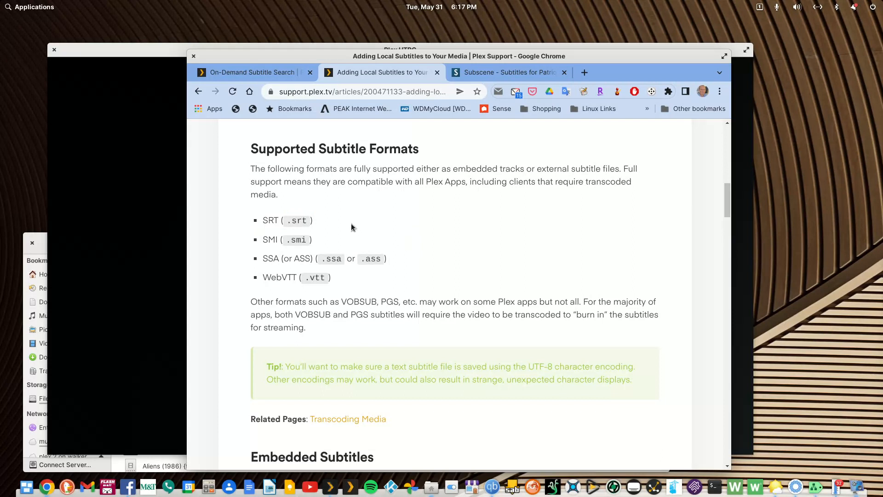
pyautogui.moveTo(349, 250)
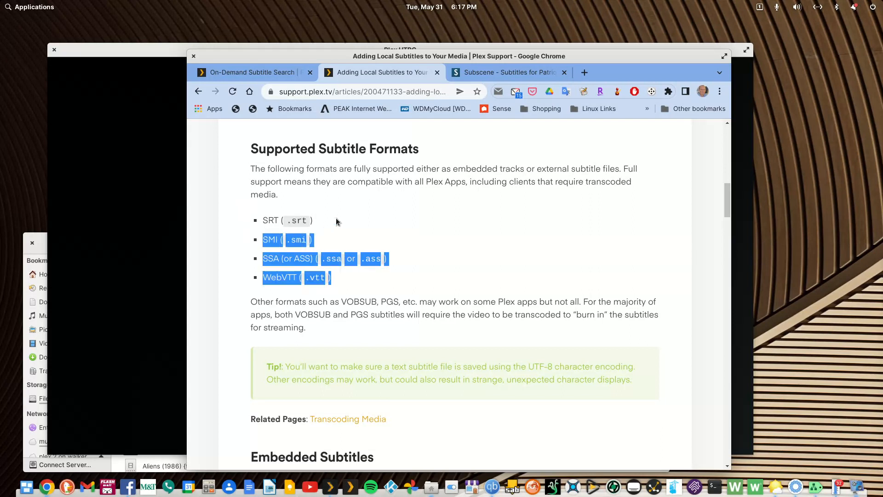
pyautogui.click(347, 222)
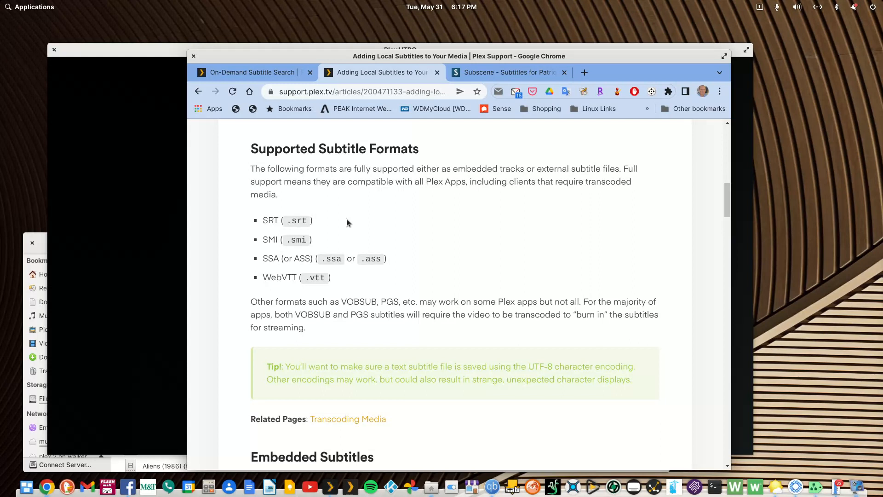
pyautogui.moveTo(341, 236)
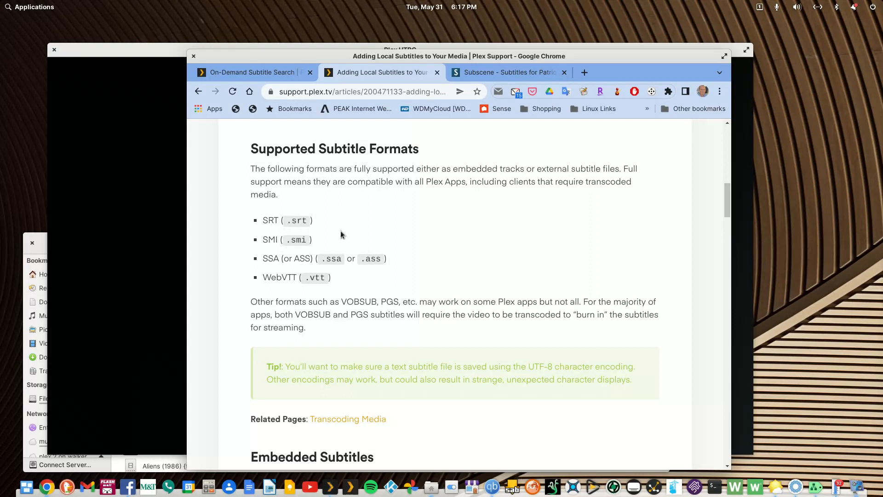
pyautogui.moveTo(339, 222)
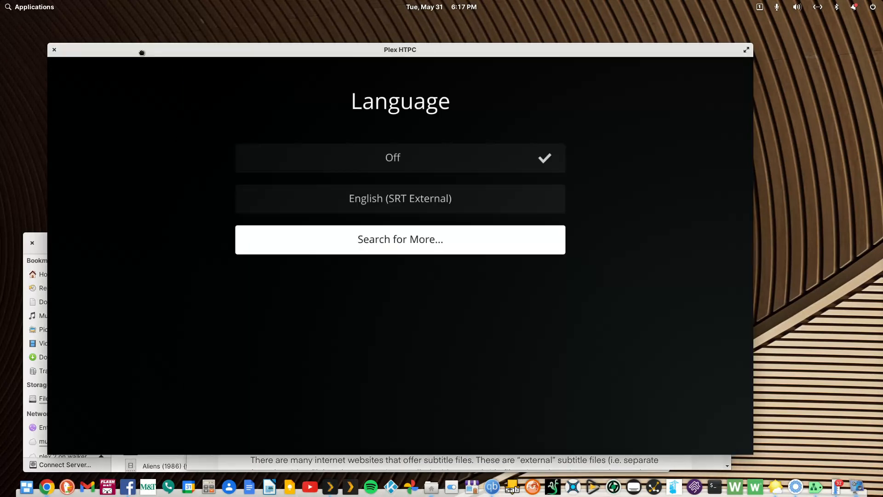
pyautogui.moveTo(178, 83)
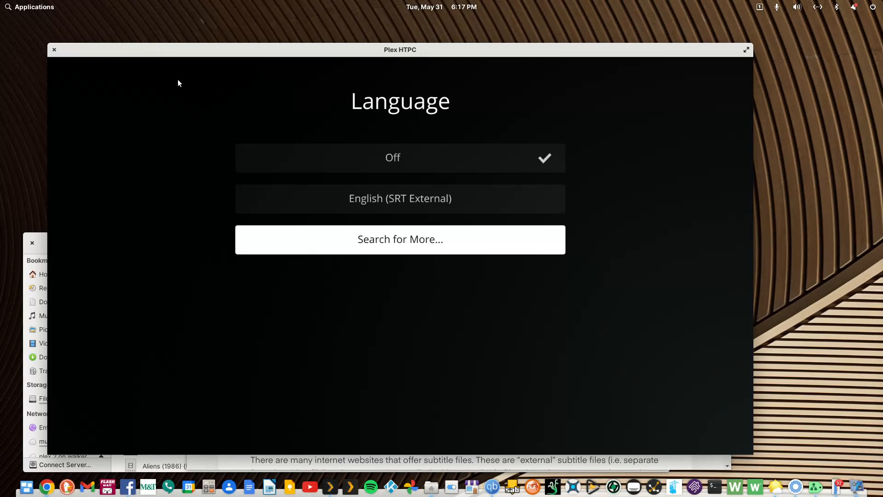
pyautogui.moveTo(197, 107)
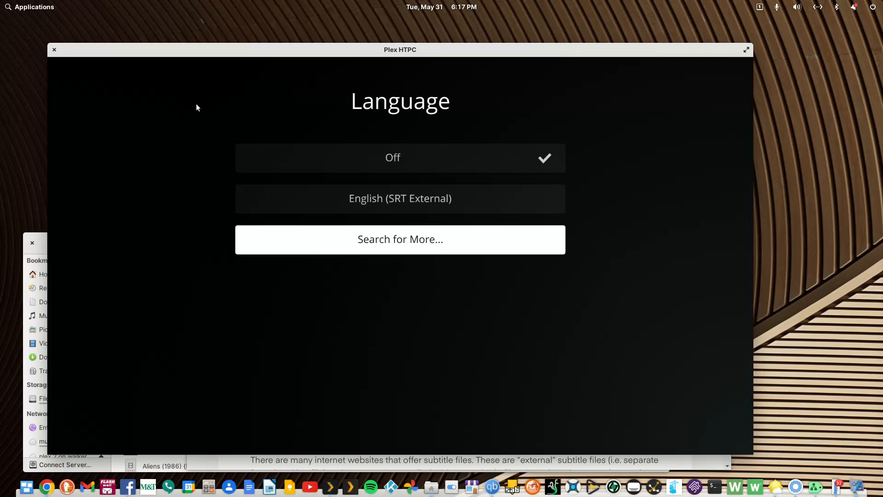